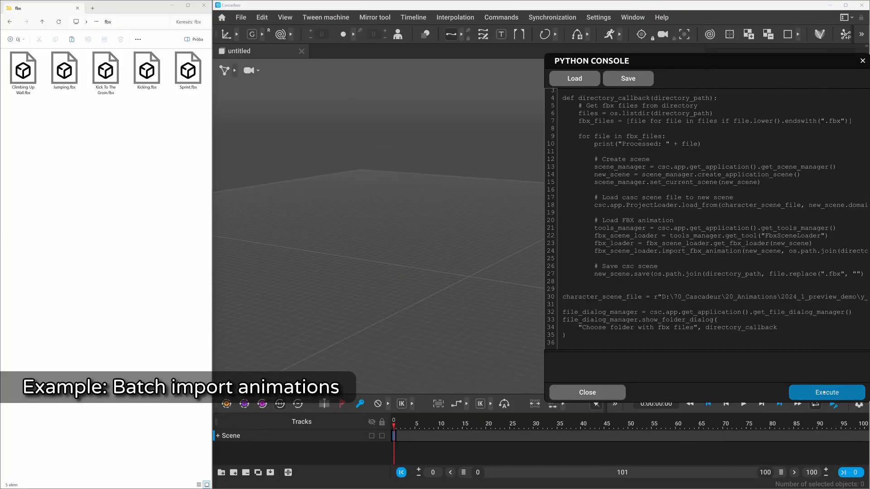
# Reduce the backflip animation's keys with Uniform Keyframe Reduction at step 5
pyautogui.click(586, 392)
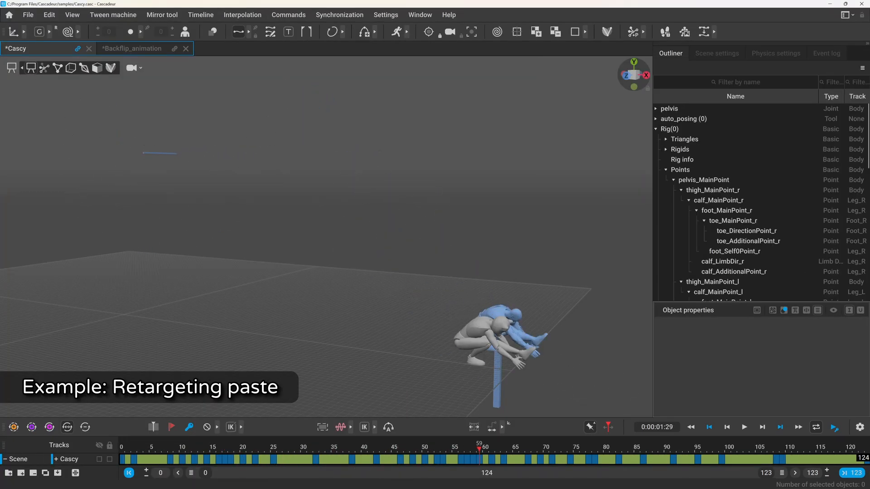
pyautogui.click(288, 14)
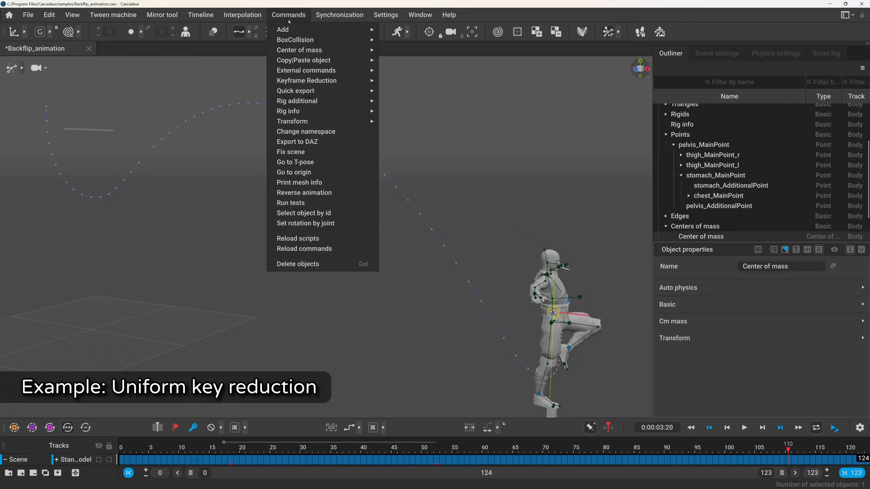
pyautogui.click(306, 80)
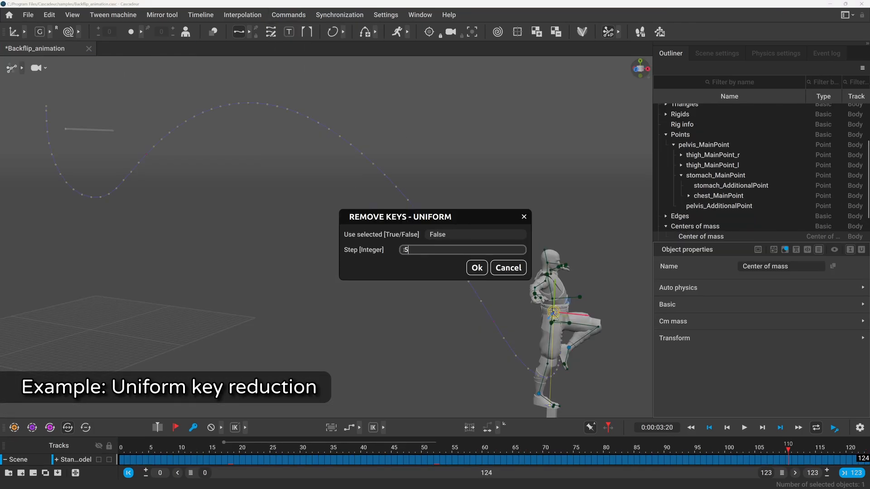
pyautogui.click(475, 267)
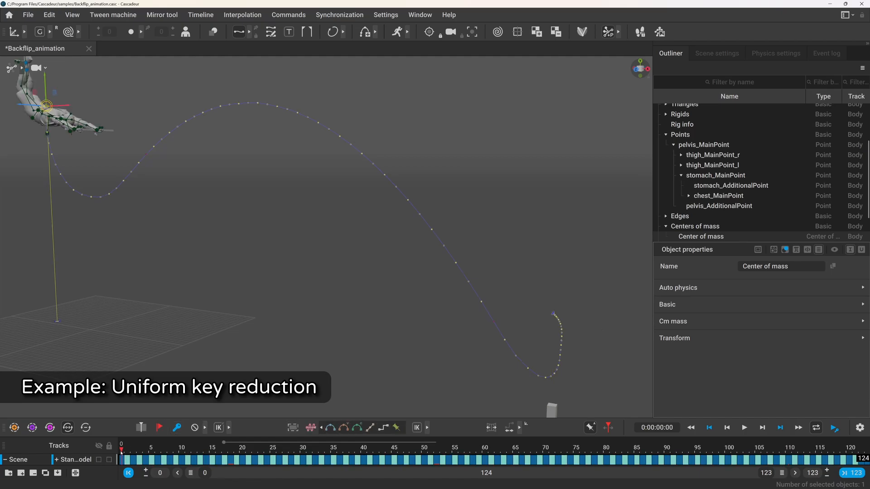
# Edit line 13 of the console script to print(str(global_position))
pyautogui.click(744, 427)
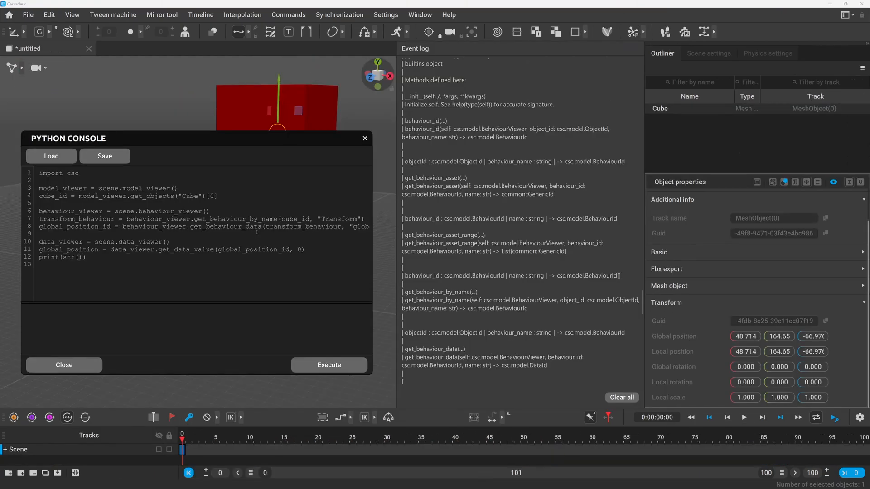
pyautogui.doubleClick(68, 249)
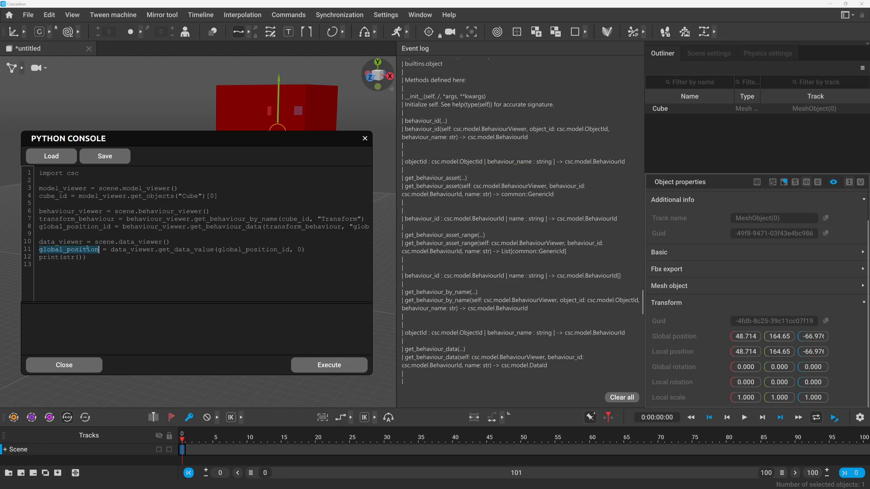
pyautogui.write('global_position')
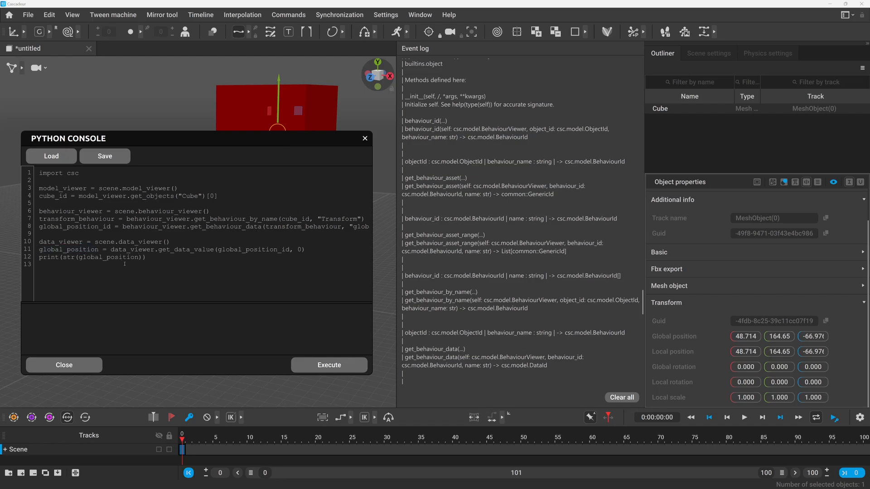
pyautogui.click(329, 365)
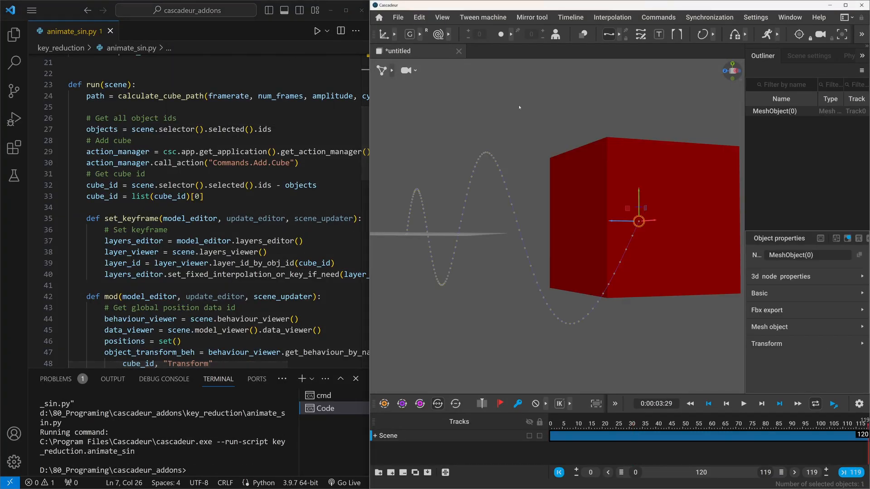
# Open the Cascadeur/resources/scripts/python folder in the Explorer
pyautogui.click(743, 403)
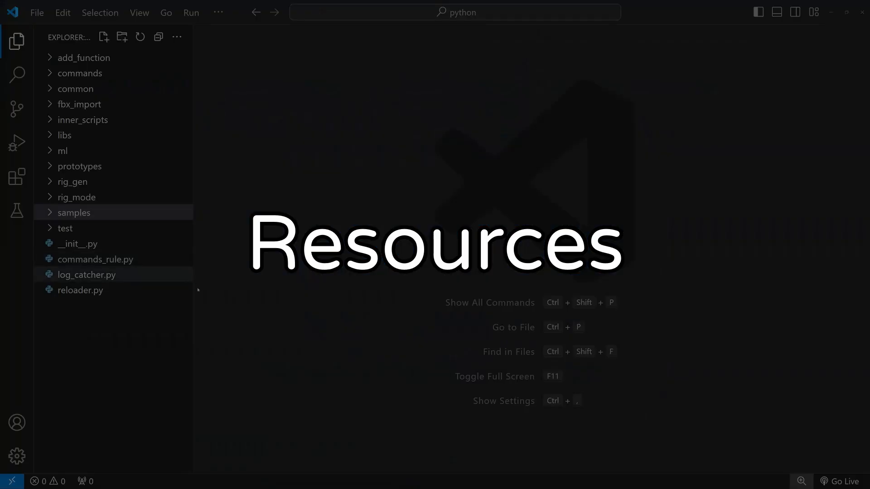
# Browse reparent_joints, show_inputs_dialog, delete_joints and iterate_joints samples, then open go_to_origin.py
pyautogui.click(74, 213)
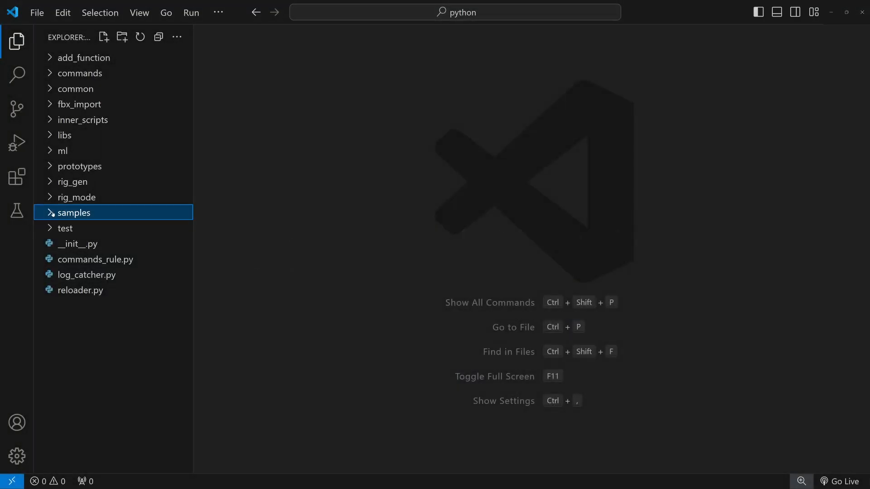
pyautogui.click(74, 212)
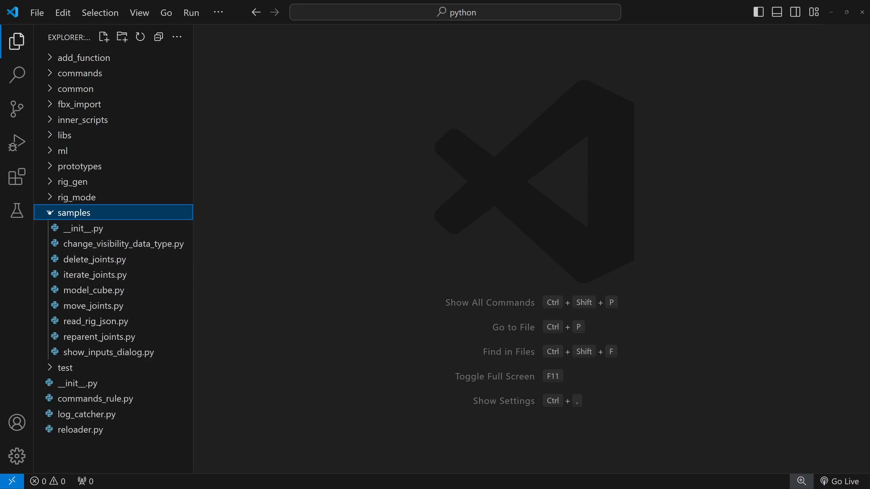
pyautogui.moveTo(93, 306)
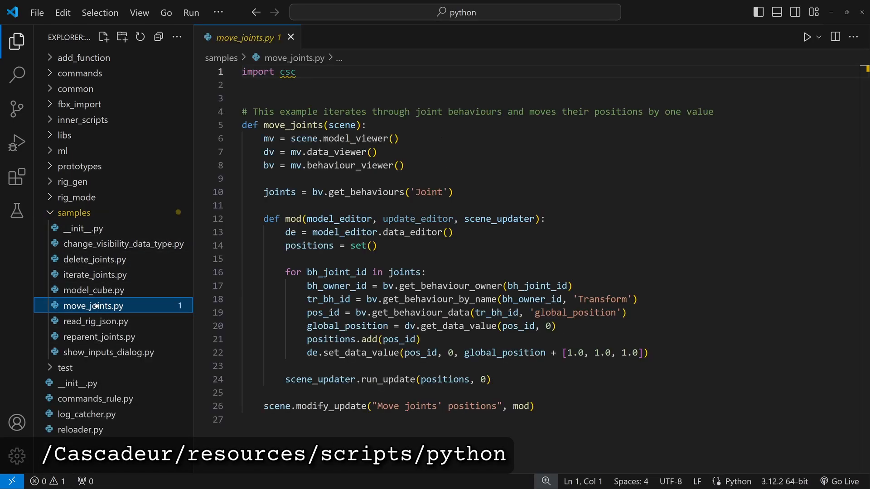
pyautogui.click(99, 336)
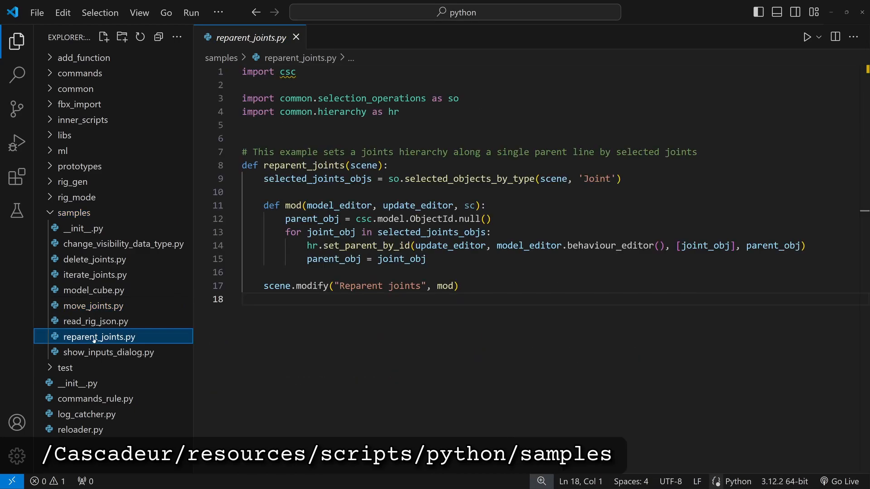
pyautogui.click(108, 351)
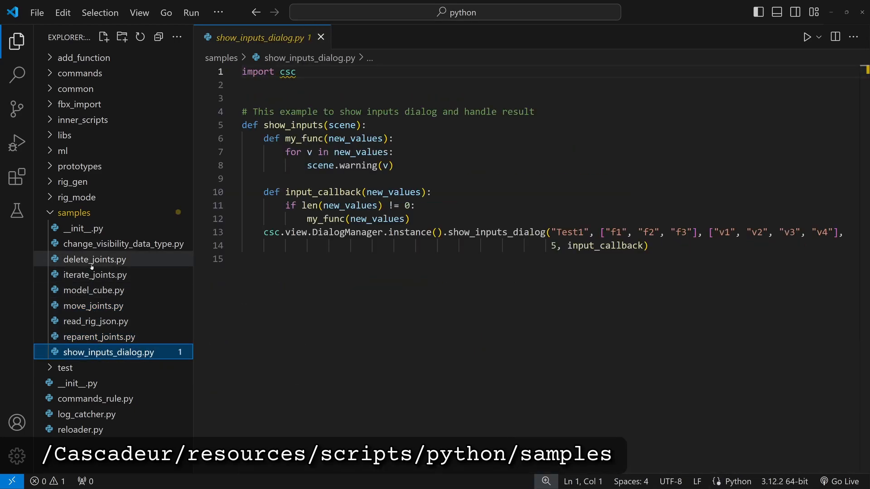
pyautogui.click(94, 259)
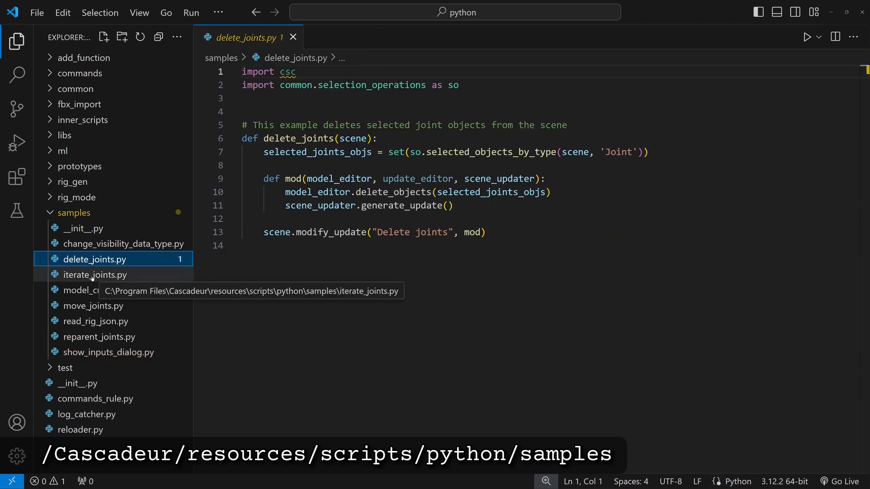
pyautogui.click(96, 275)
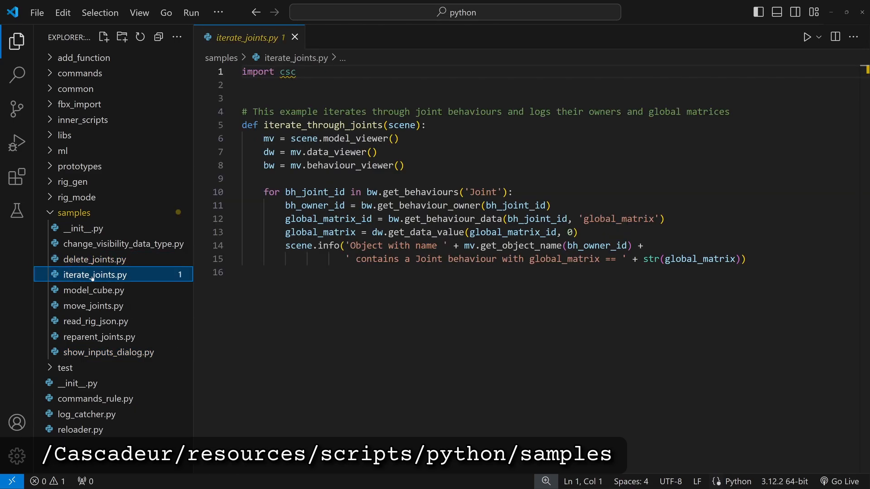
pyautogui.click(72, 212)
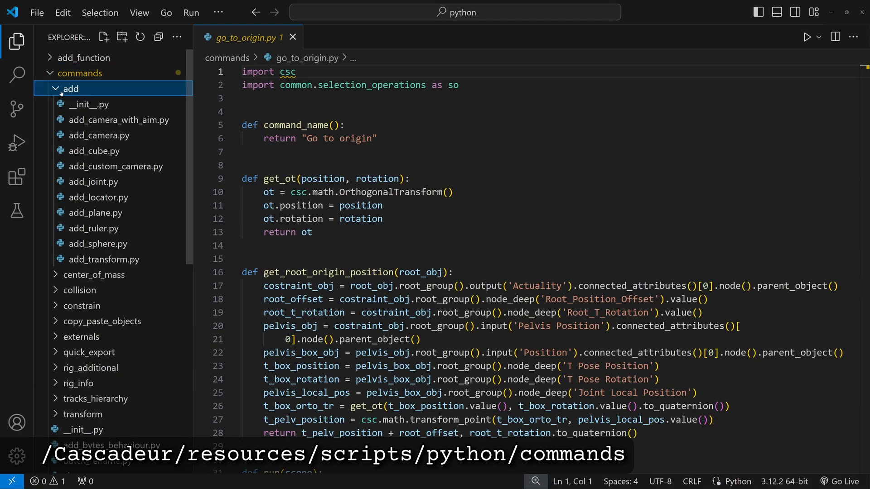
pyautogui.click(93, 151)
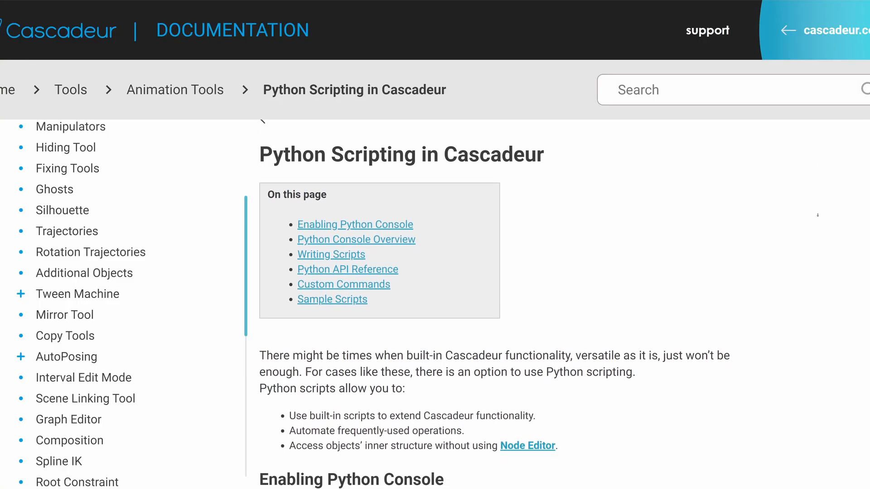
# Search the docs for get_object, then view csc.model.ModelViewer and csc.fbx.FbxSceneLoader pages
pyautogui.scroll(-3)
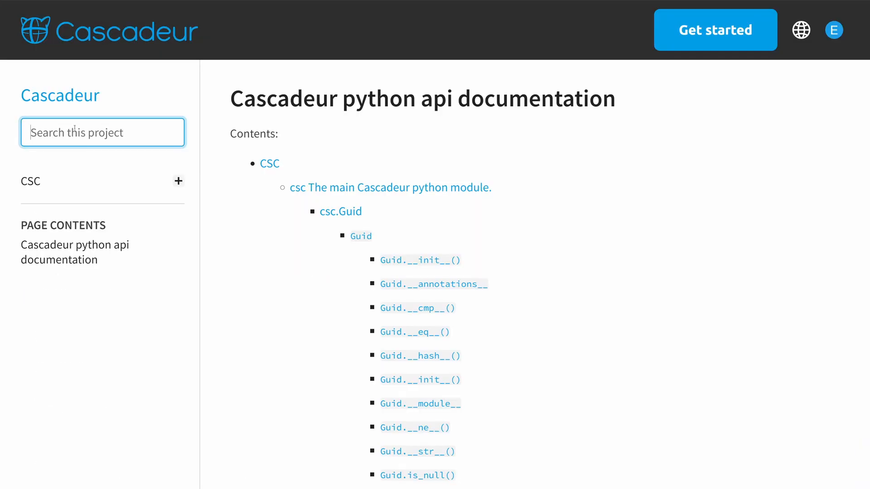
pyautogui.write('get_ob')
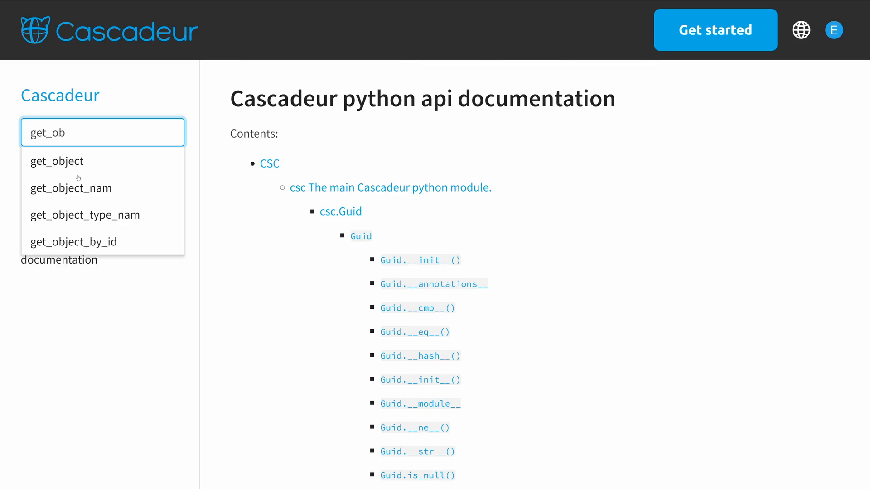
pyautogui.click(57, 160)
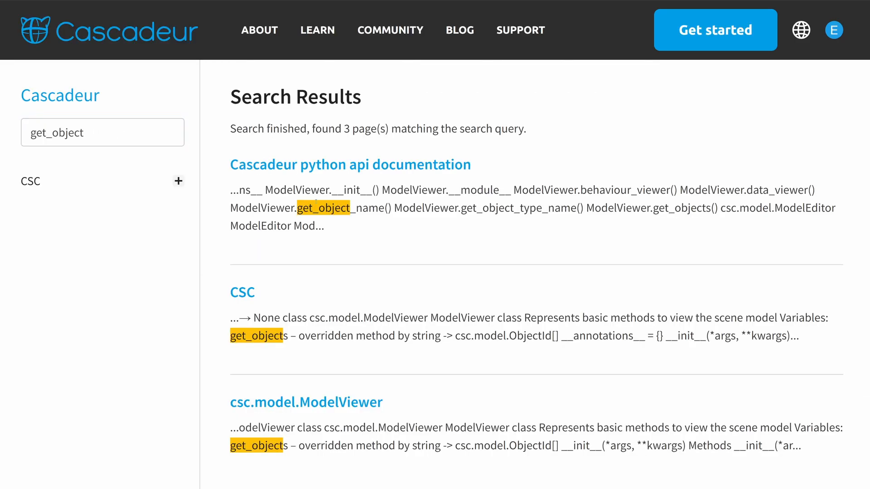
pyautogui.click(306, 403)
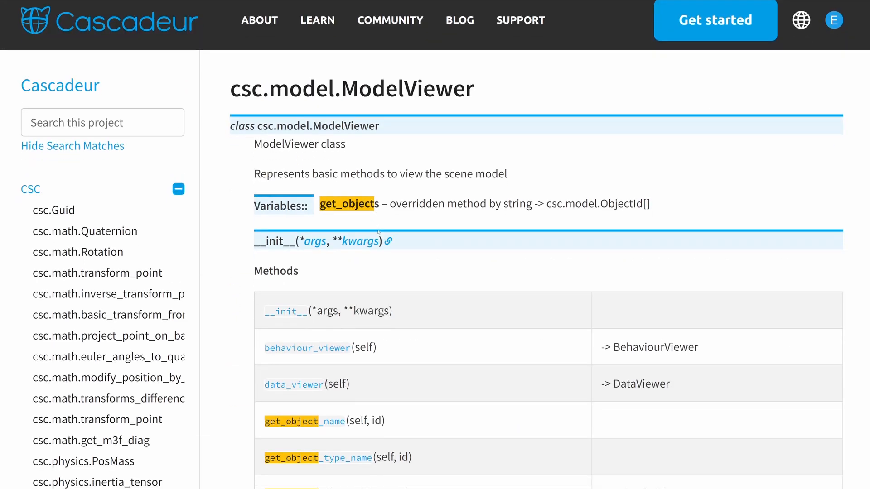
pyautogui.scroll(-3)
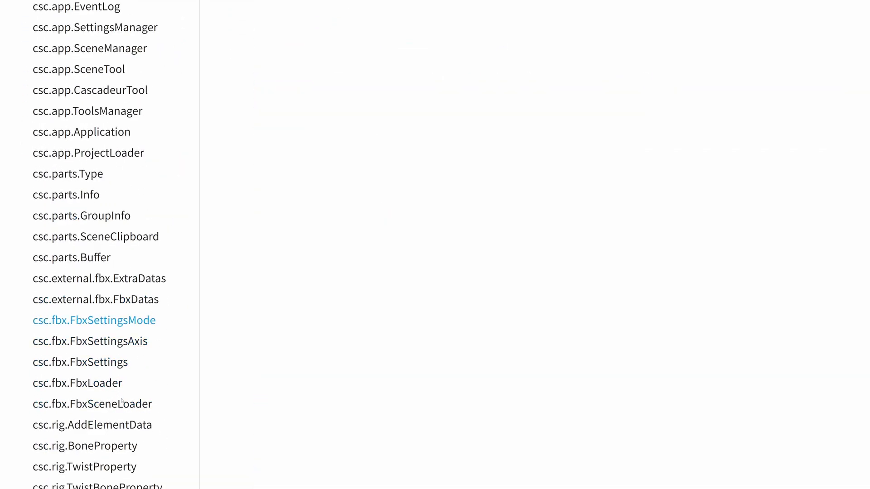
pyautogui.click(92, 404)
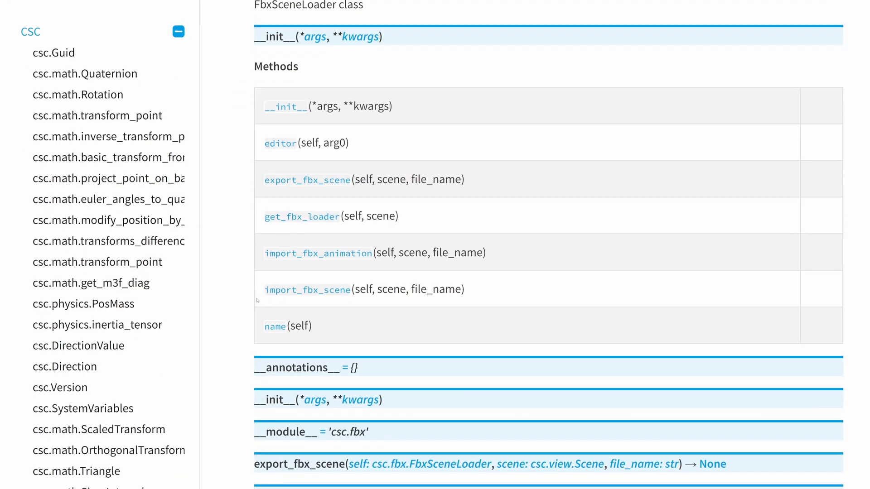
pyautogui.scroll(-3)
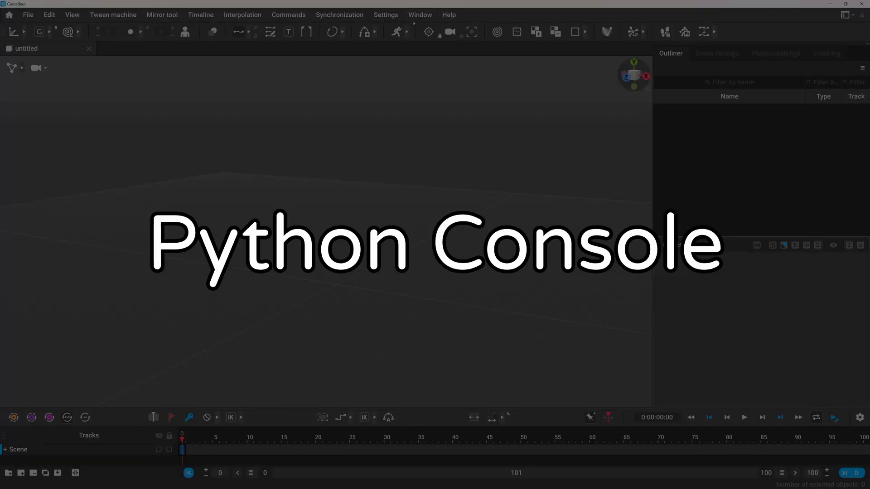
# Open the Python console from the Window menu
pyautogui.click(419, 15)
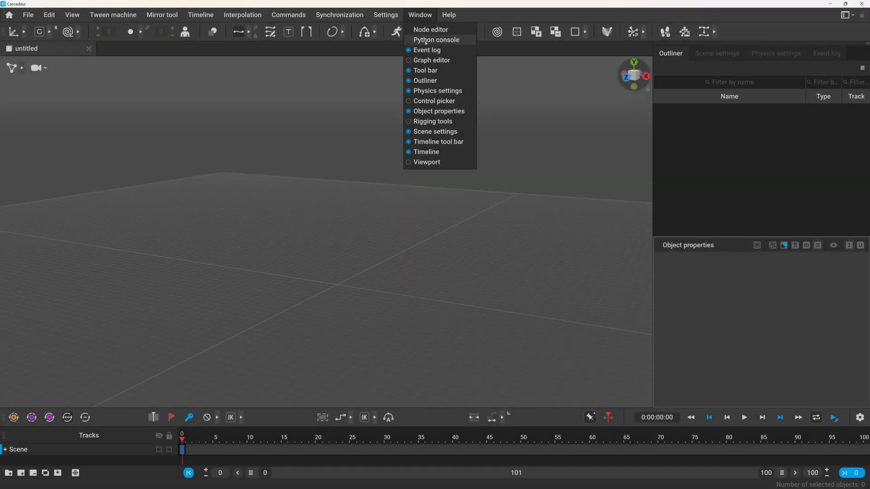
pyautogui.click(436, 40)
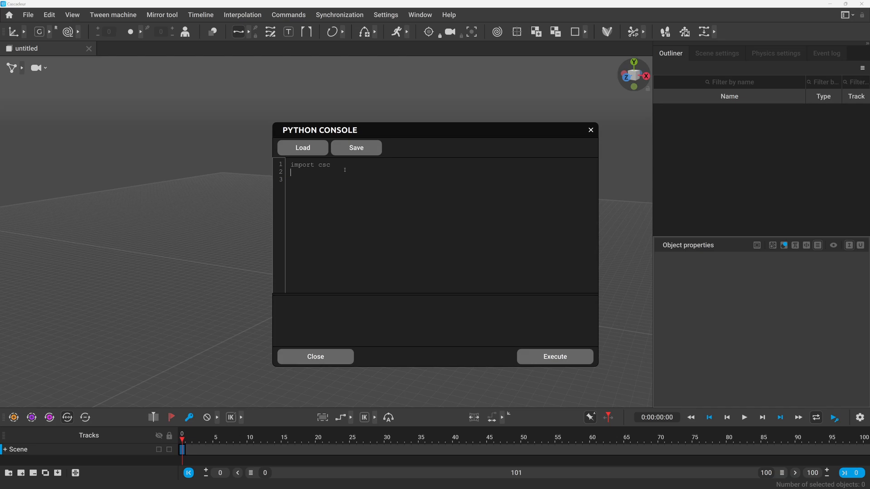
# Add import sys and print(sys.version) to the console script and execute it
pyautogui.write('imp')
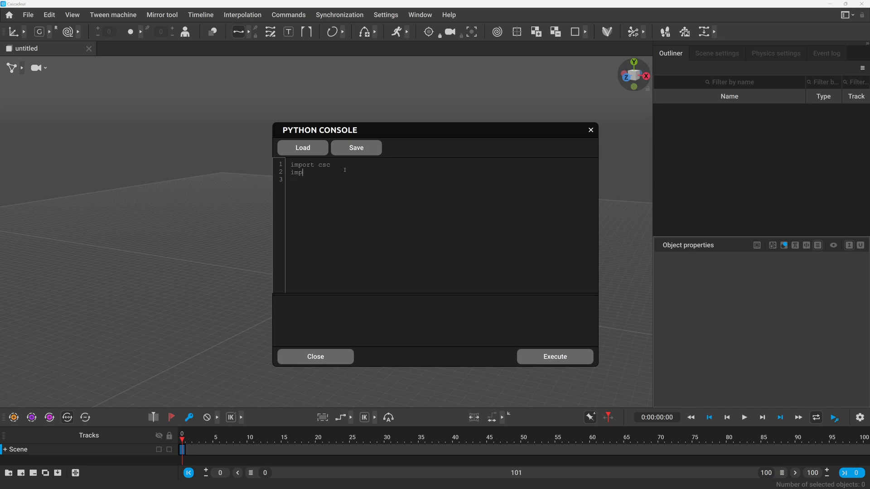
pyautogui.write('ort sys')
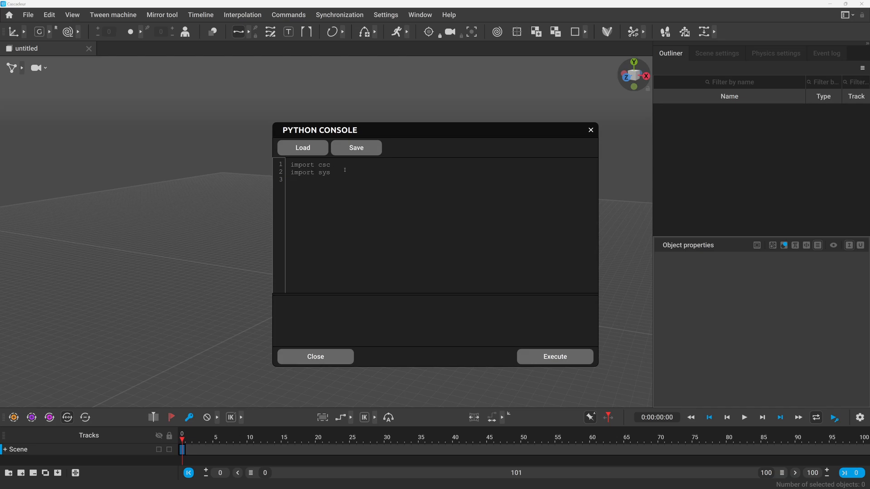
pyautogui.write('print (')
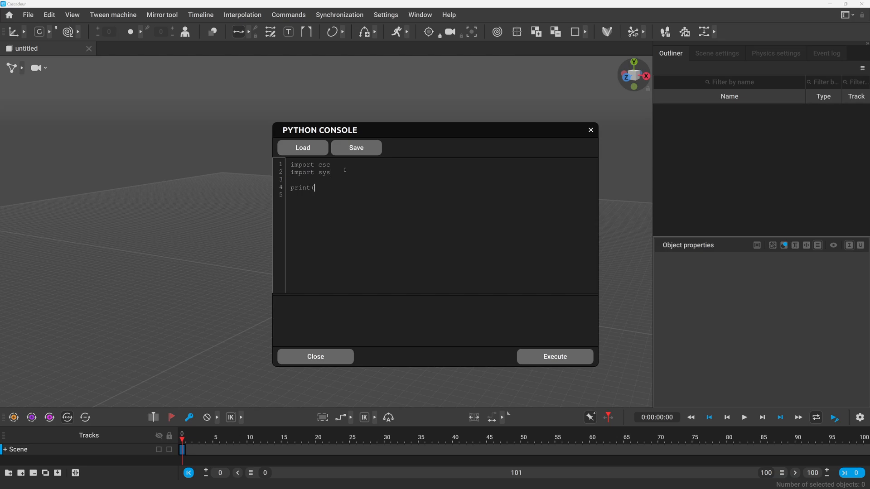
pyautogui.write('sys)')
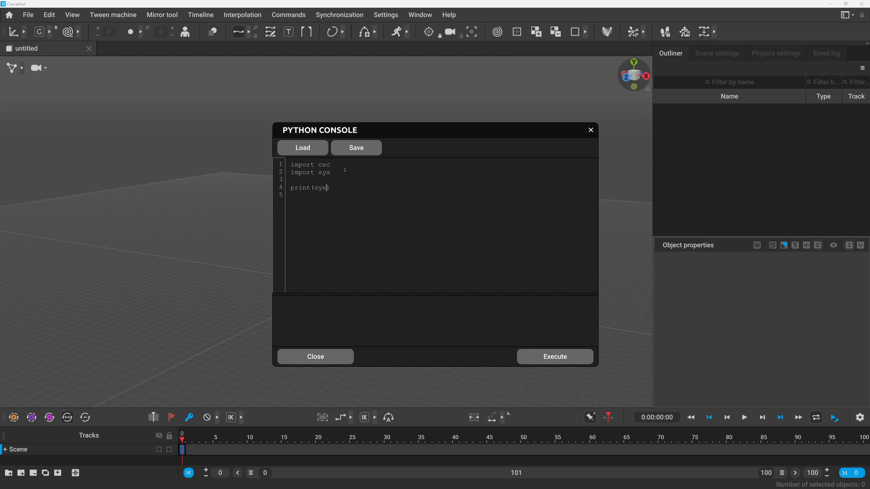
pyautogui.write('.version)')
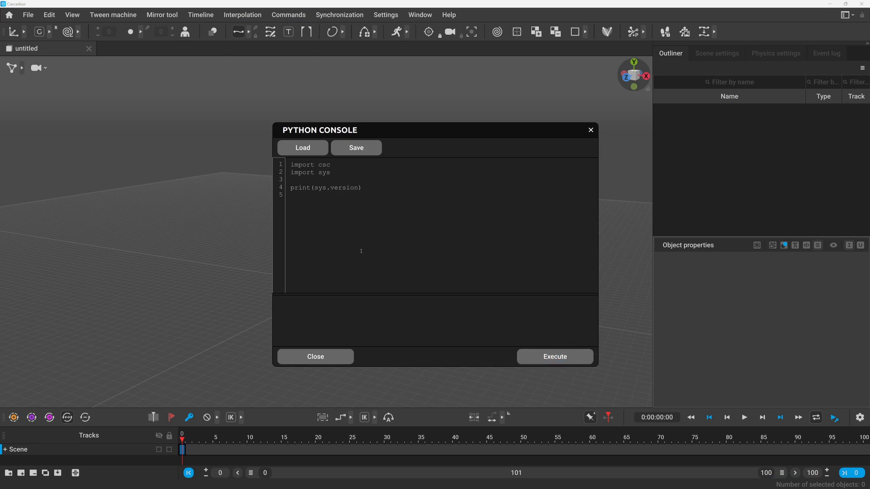
pyautogui.click(553, 356)
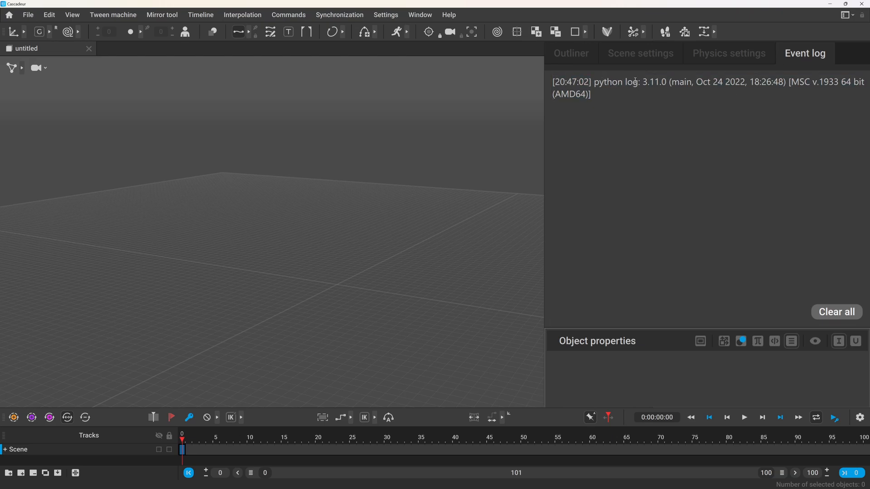
# Read the Python 3.11.0 output in the Event log, then reopen the Python Console
pyautogui.doubleClick(652, 82)
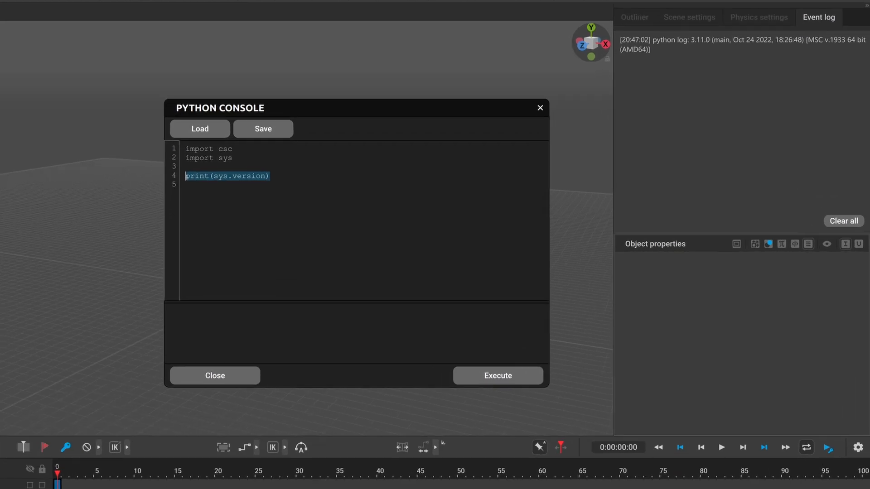
# Change the script line to help(print), execute it, and expand the event log
pyautogui.write('help')
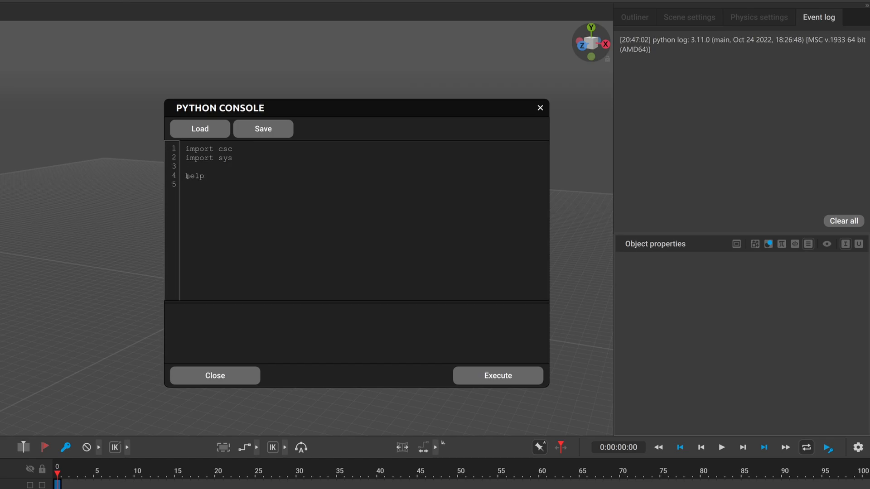
pyautogui.write('(print)')
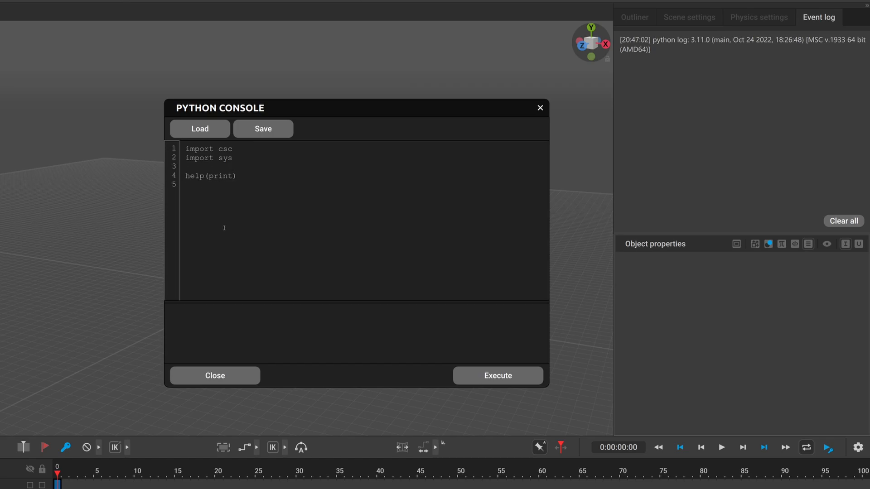
pyautogui.click(497, 376)
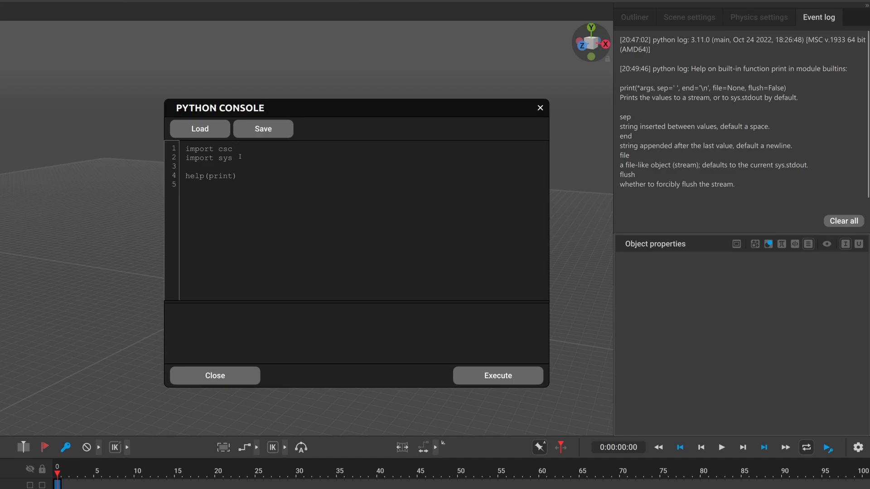
pyautogui.click(215, 376)
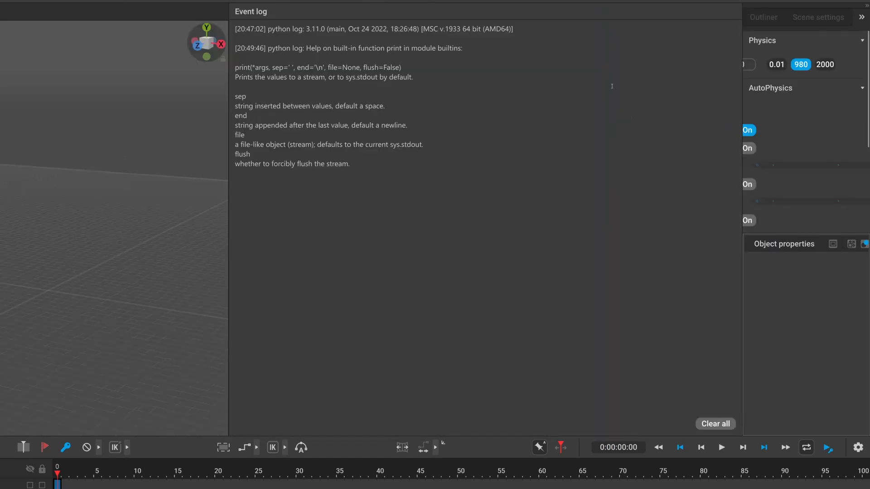
# Clear the event log, remove import sys, and execute help(csc)
pyautogui.click(714, 423)
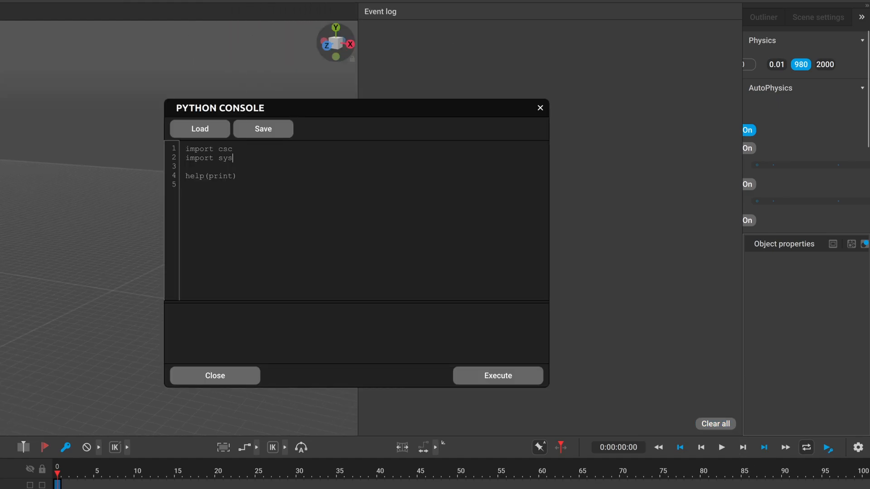
pyautogui.doubleClick(224, 149)
pyautogui.write('csc')
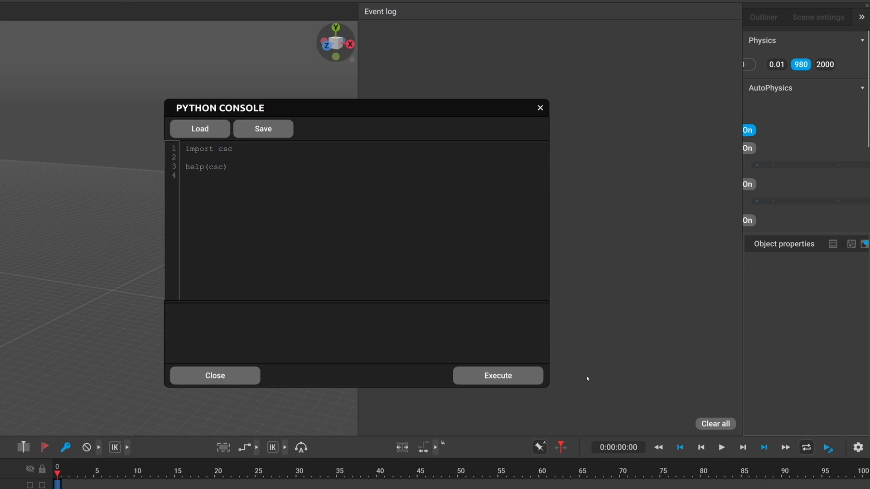
pyautogui.click(497, 375)
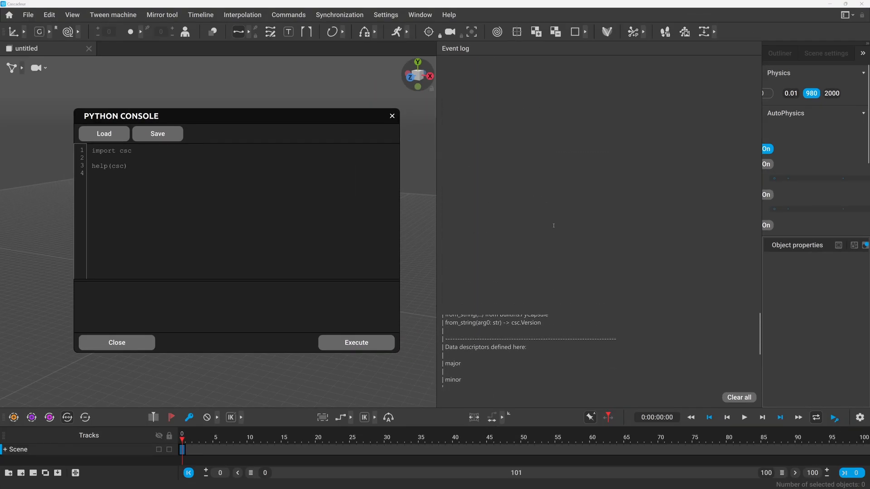
pyautogui.click(116, 342)
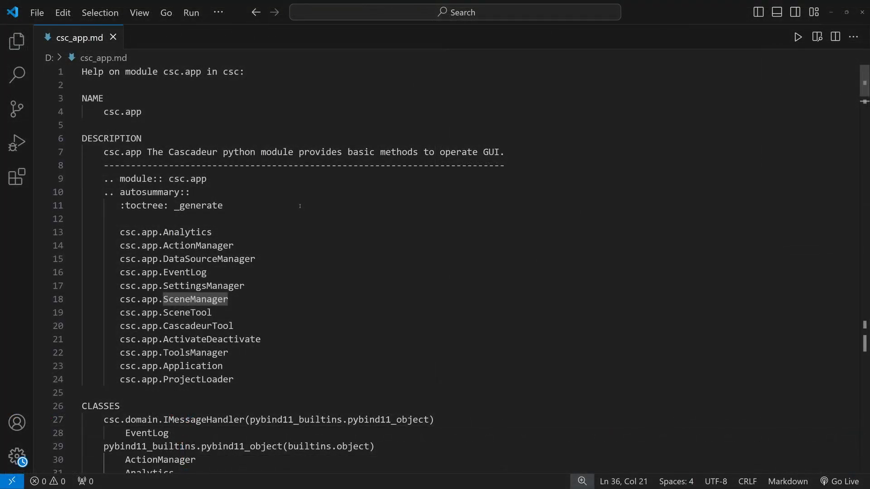
# Scroll csc.md's submodules, then pick out DataSourceManager and SceneManager in csc_app.md
pyautogui.click(159, 37)
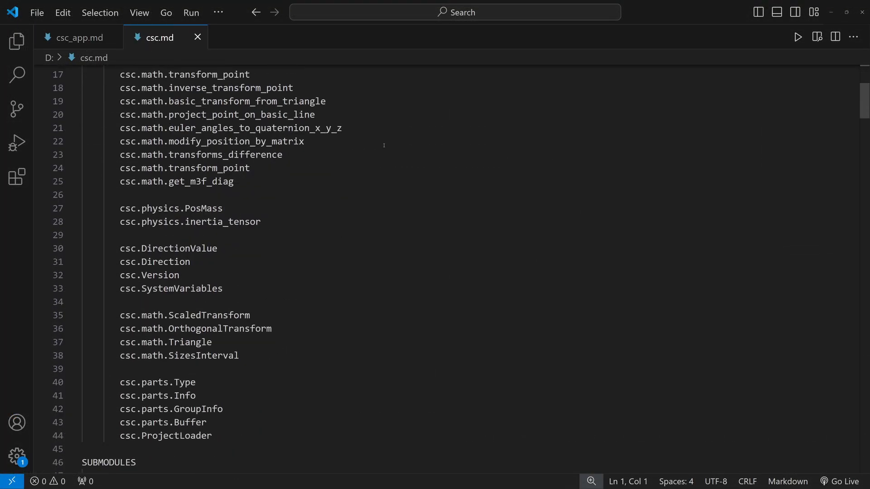
pyautogui.scroll(-3)
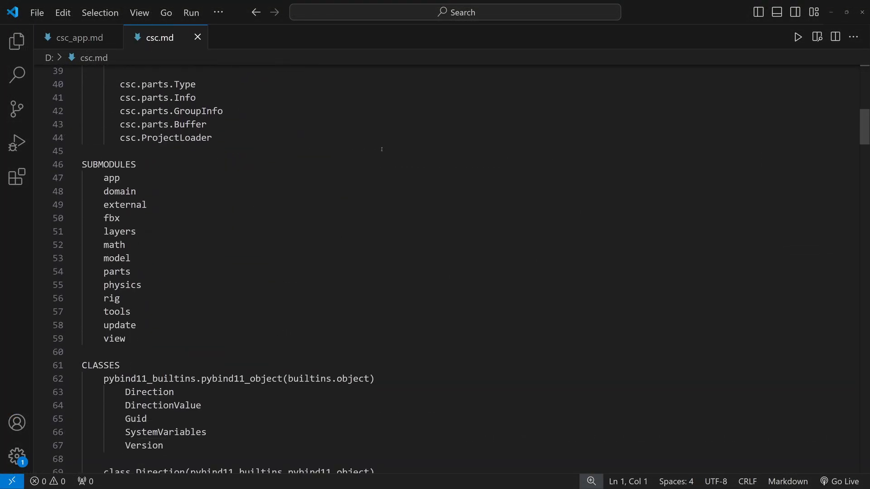
pyautogui.moveTo(104, 190); pyautogui.dragTo(126, 347)
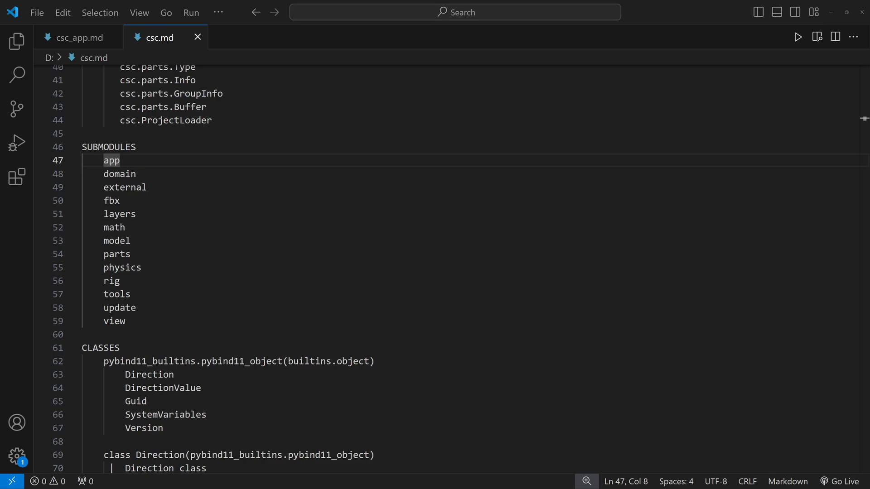
pyautogui.click(77, 37)
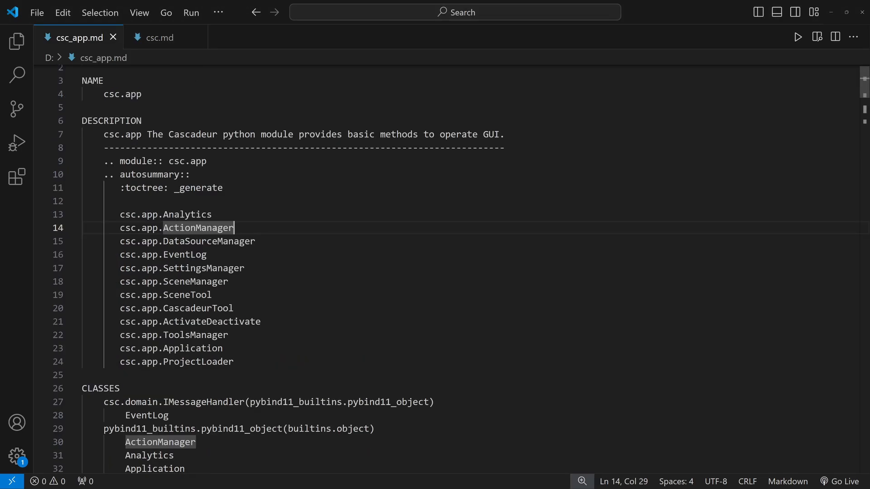
pyautogui.doubleClick(208, 241)
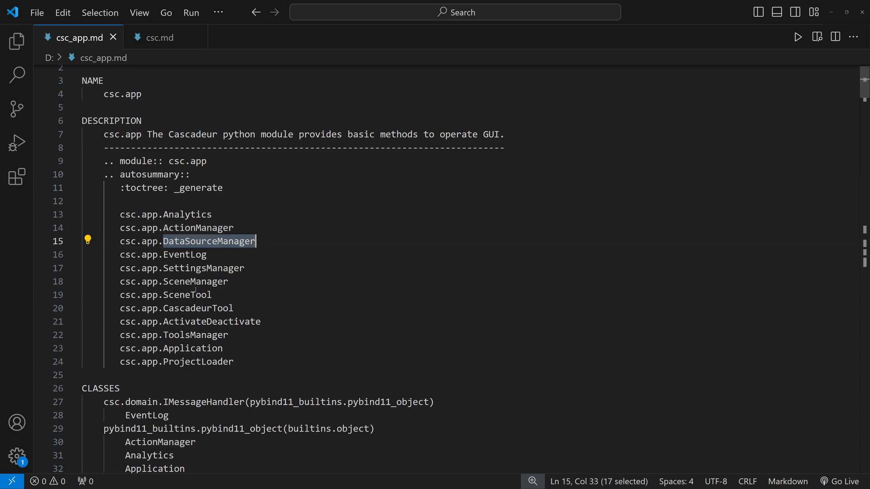
pyautogui.doubleClick(195, 282)
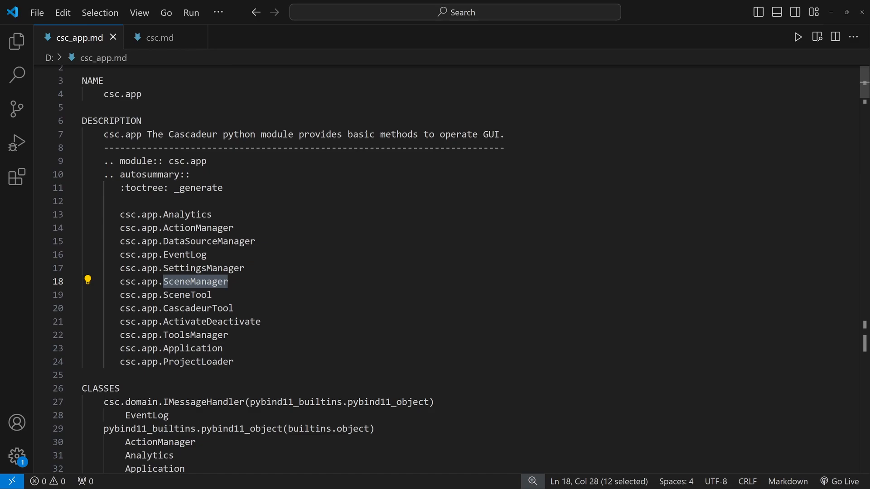
pyautogui.doubleClick(195, 335)
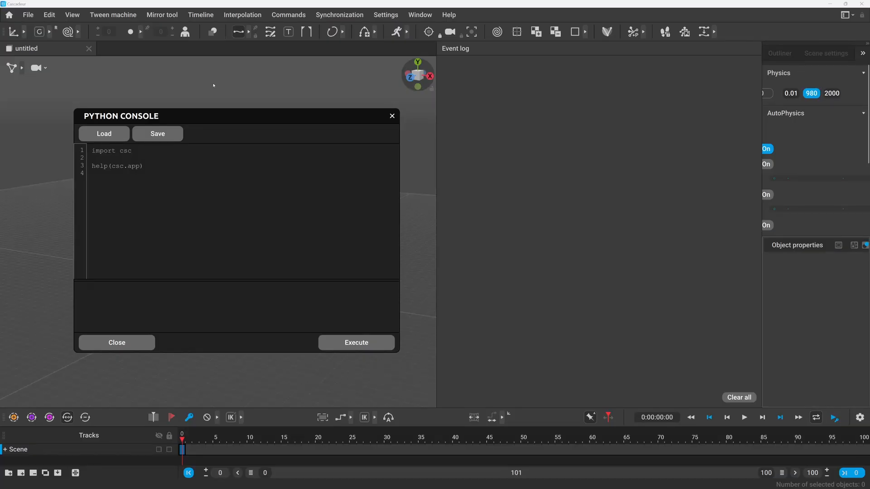
# Run help(csc.app.SceneManager) to list SceneManager methods such as scenes and current_scene
pyautogui.write('.')
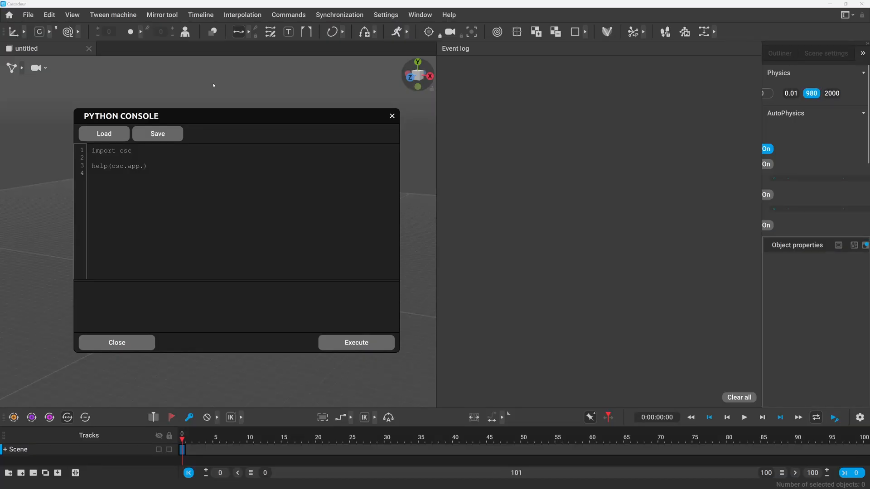
pyautogui.write('Sce')
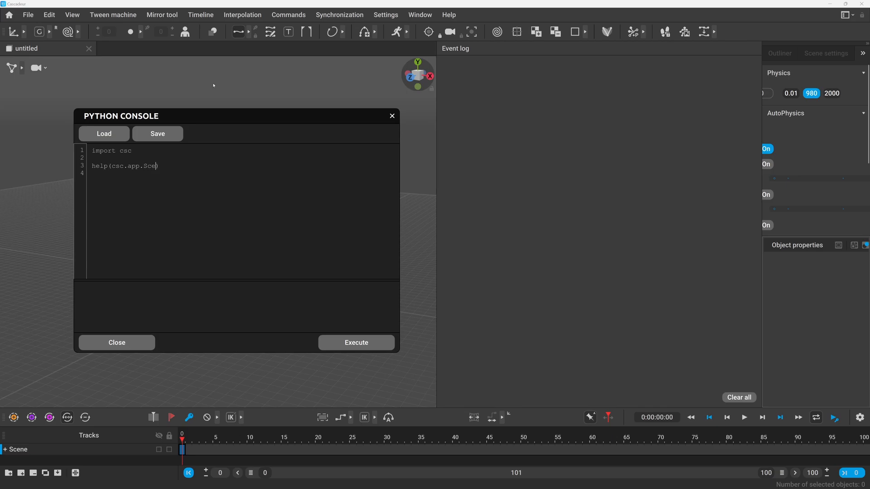
pyautogui.write('neManager)')
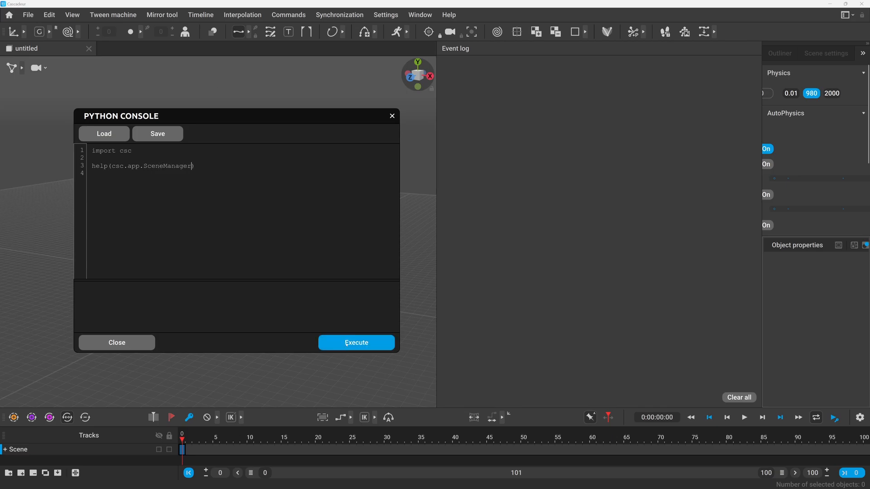
pyautogui.click(356, 342)
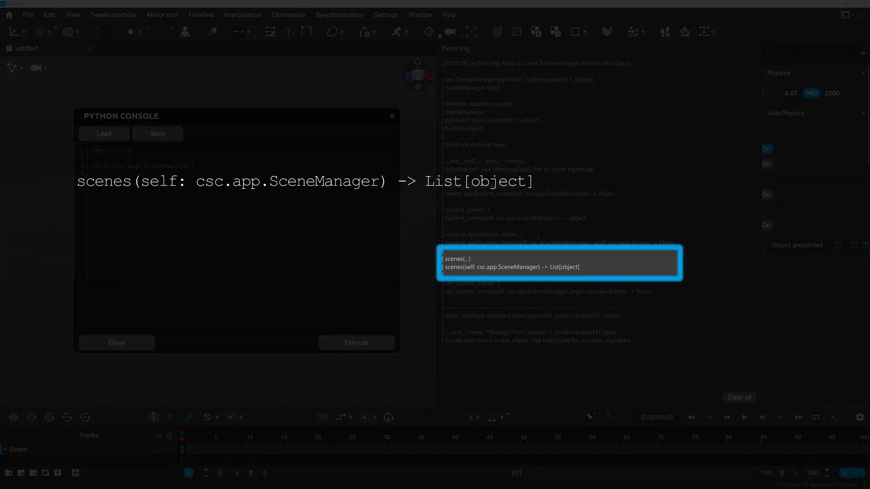
pyautogui.doubleClick(159, 181)
pyautogui.write('scene_manager')
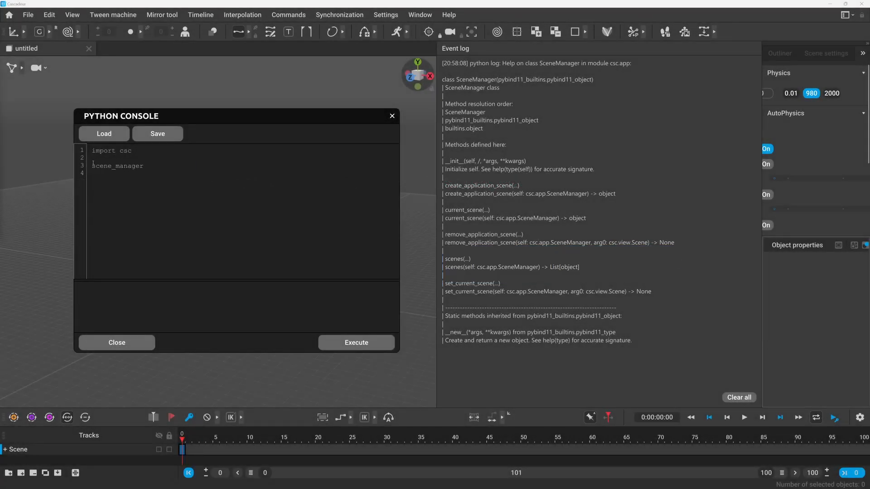
# Add scene_manager and scenes lines and run help(scenes[0]) on the first scene
pyautogui.write('= csc.app.get_applicat')
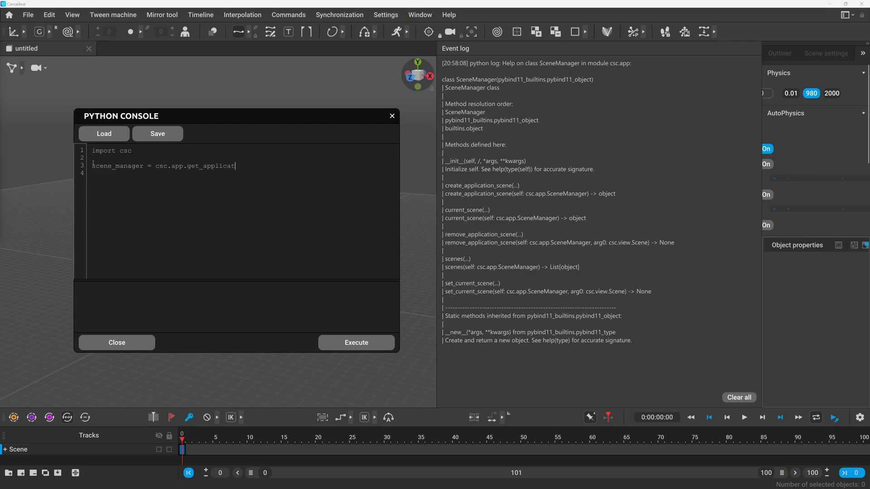
pyautogui.write('ion().get_scene_manager(')
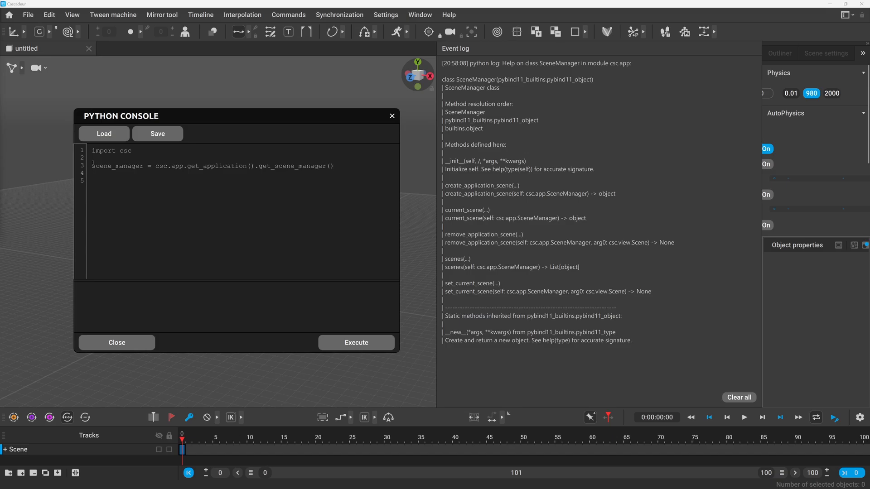
pyautogui.write('scenes = scene_manager.scenes(')
pyautogui.click(243, 180)
pyautogui.write('help')
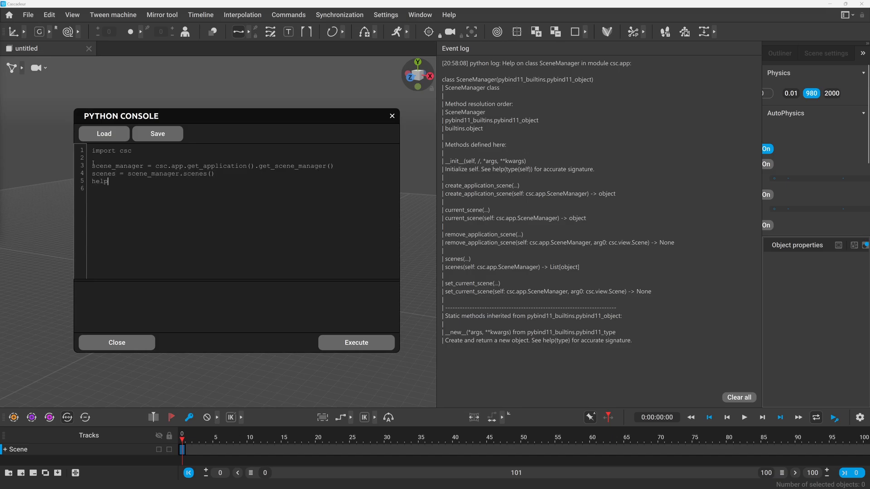
pyautogui.write('(scenes)')
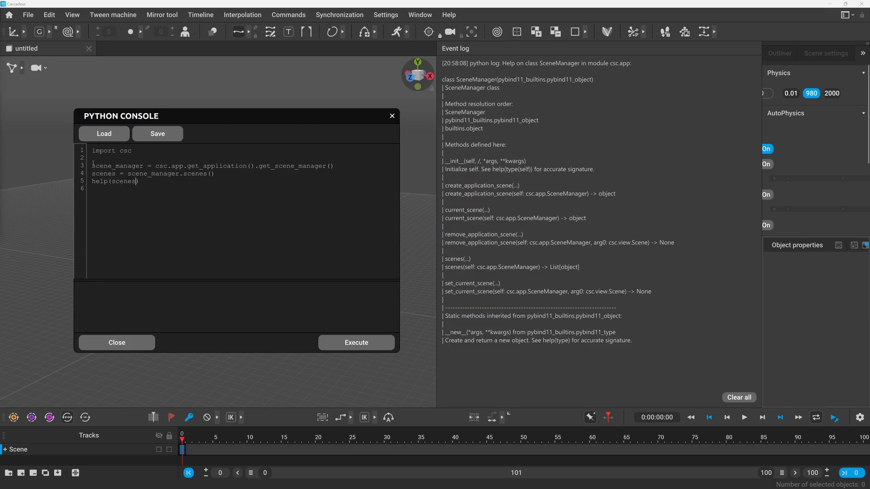
pyautogui.write('[0]')
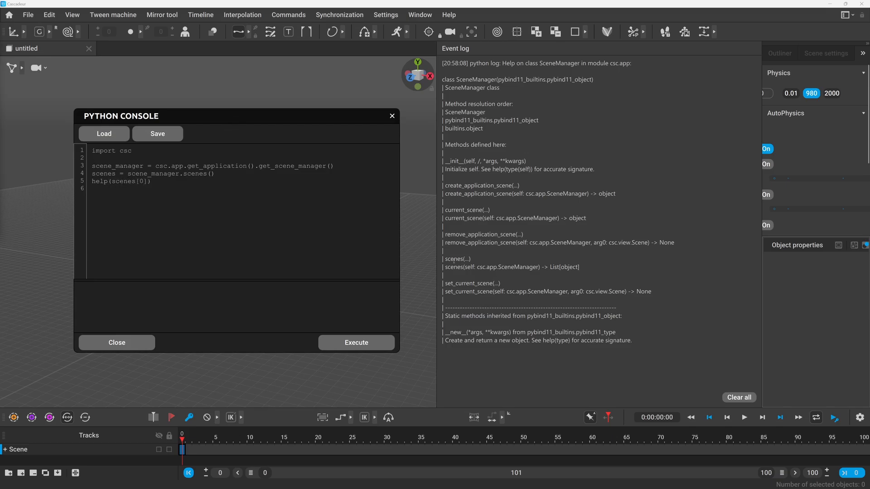
pyautogui.click(356, 342)
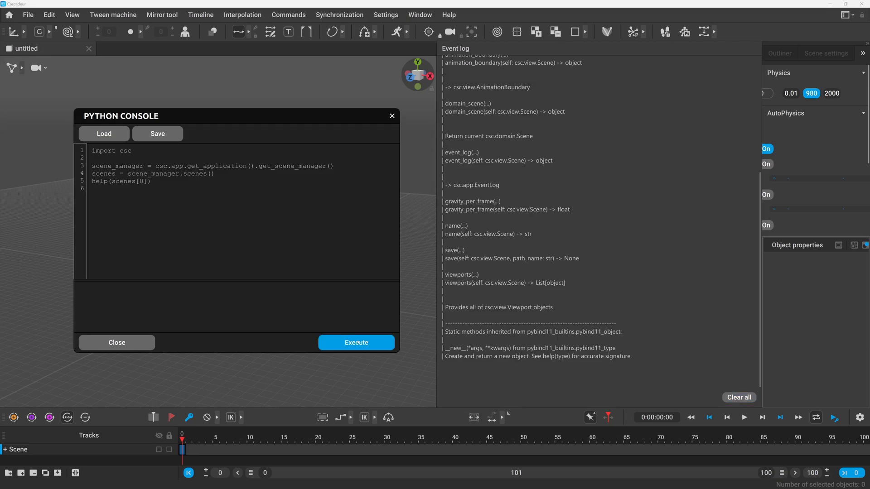
# Print the first scene's name with print(scenes[0].name())
pyautogui.click(355, 342)
pyautogui.write('.nam')
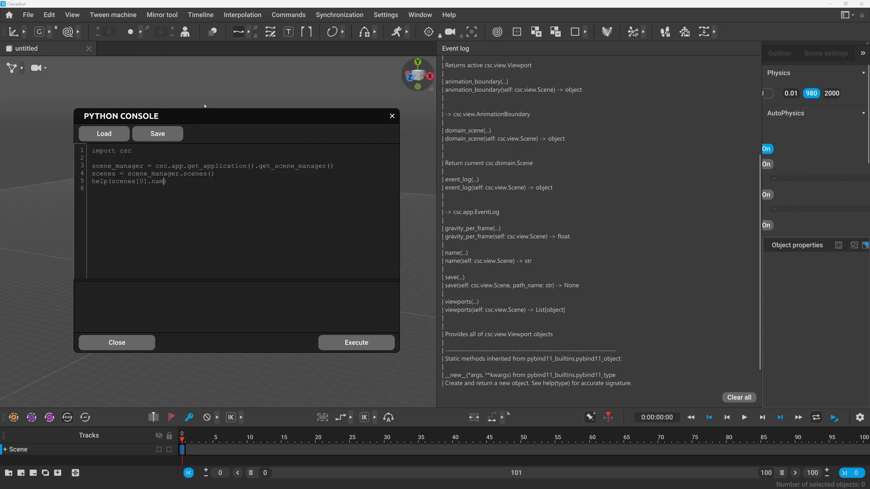
pyautogui.write('e()')
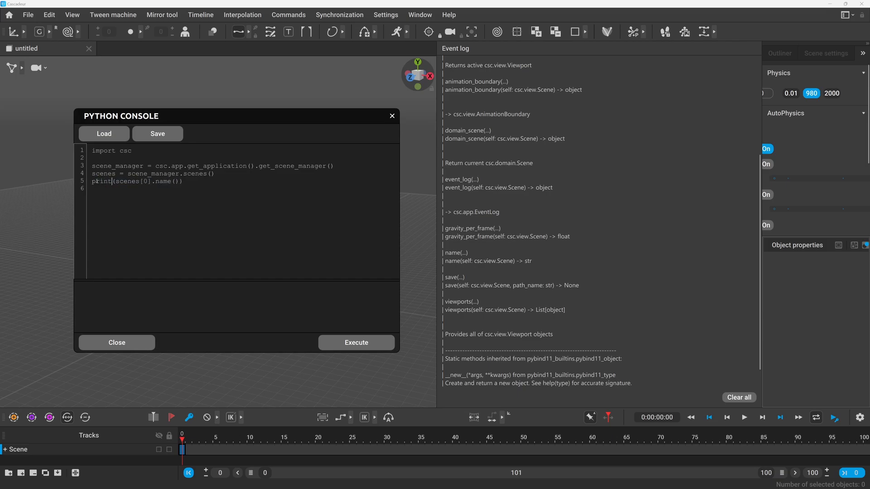
pyautogui.click(356, 342)
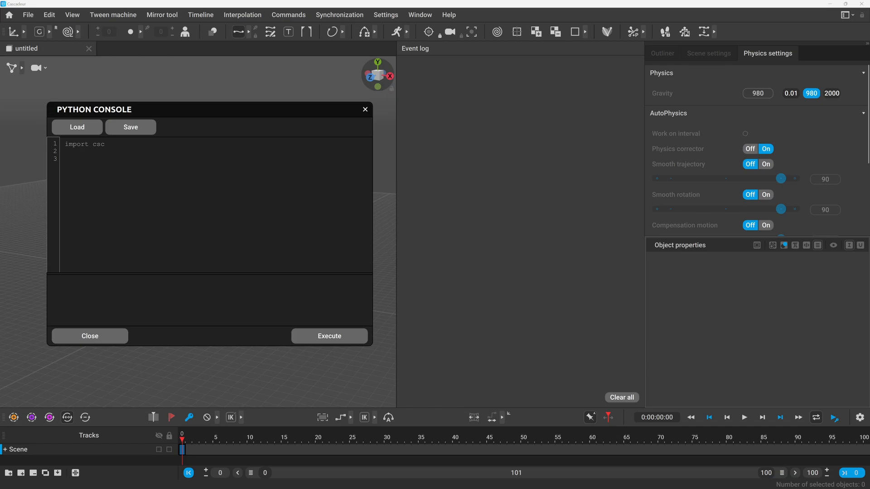
# Run help(scene) and scroll the event log through the domain Scene methods
pyautogui.write('help')
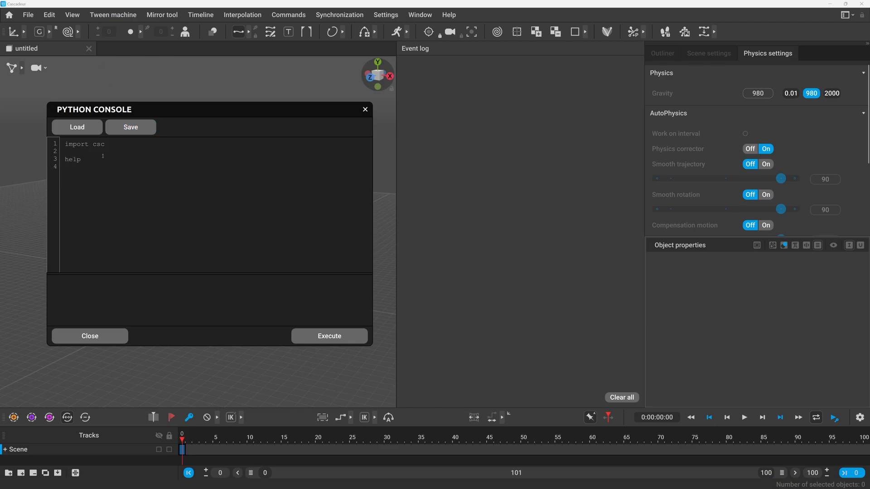
pyautogui.write('(scene)')
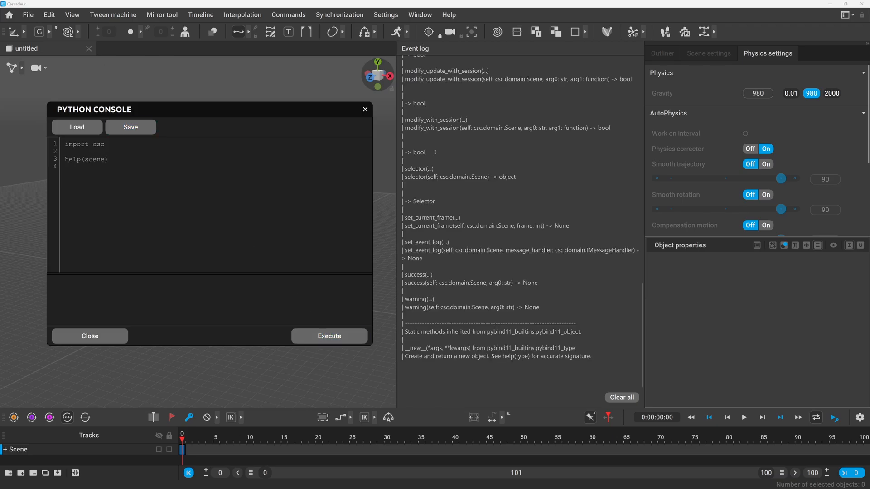
pyautogui.click(328, 335)
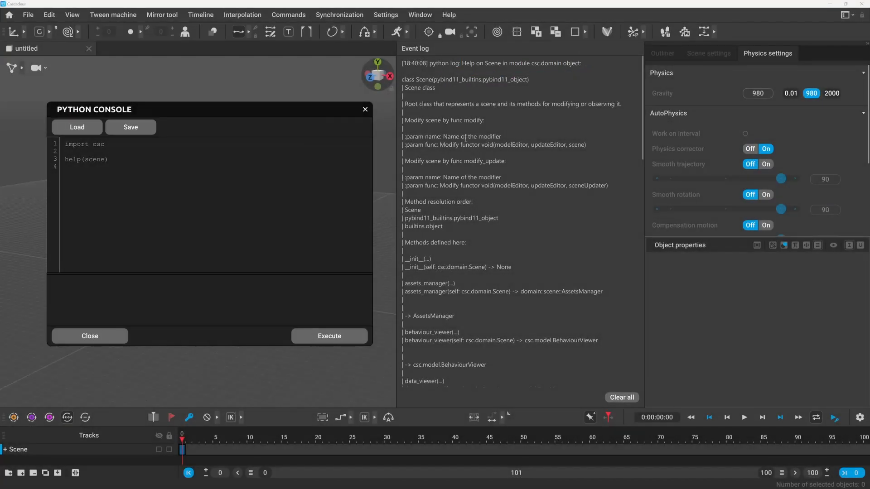
pyautogui.scroll(-3)
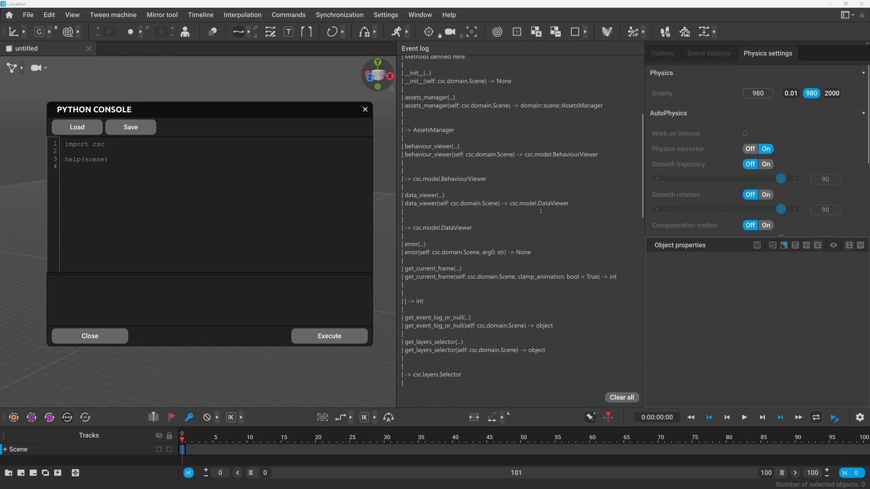
pyautogui.scroll(-3)
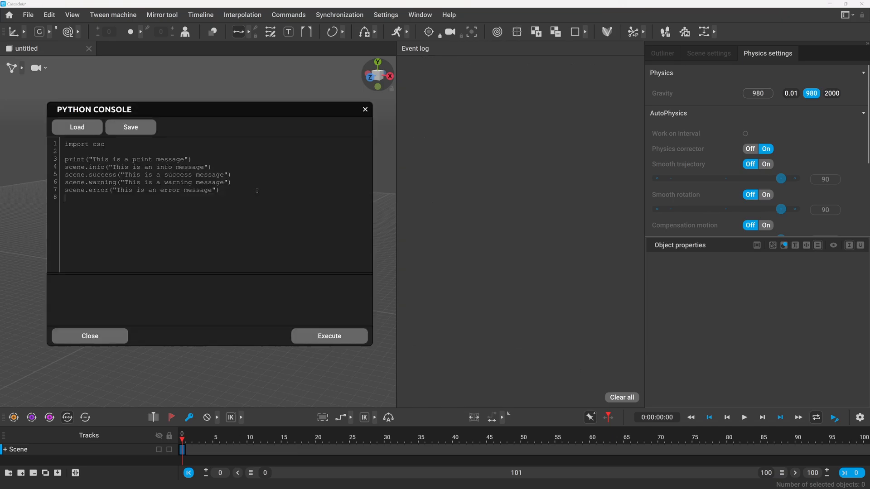
# Execute the script sending print, info, success, warning and error messages
pyautogui.click(328, 336)
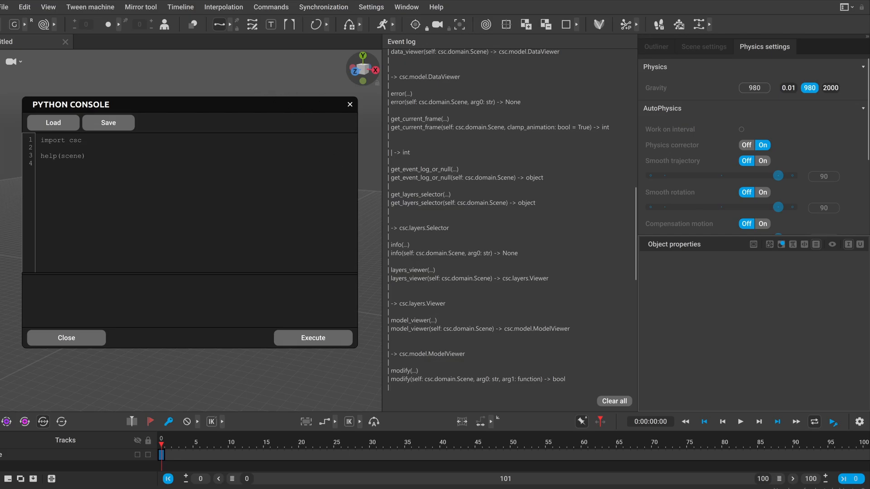
# Add a cube via Commands > Add > Cube and rename it 'Cube'
pyautogui.click(270, 7)
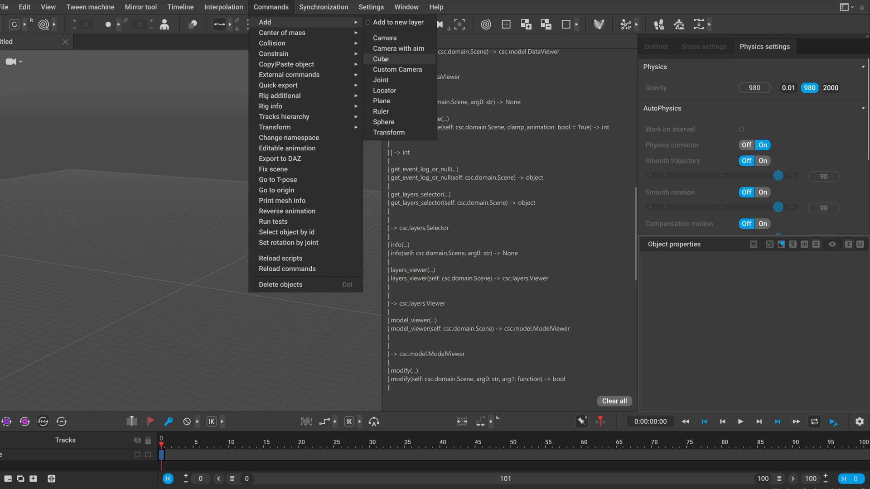
pyautogui.click(381, 59)
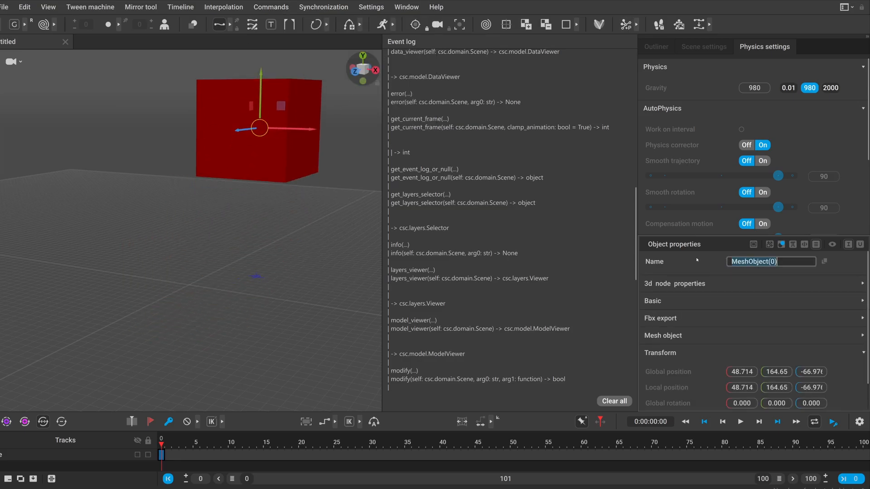
pyautogui.write('Cube')
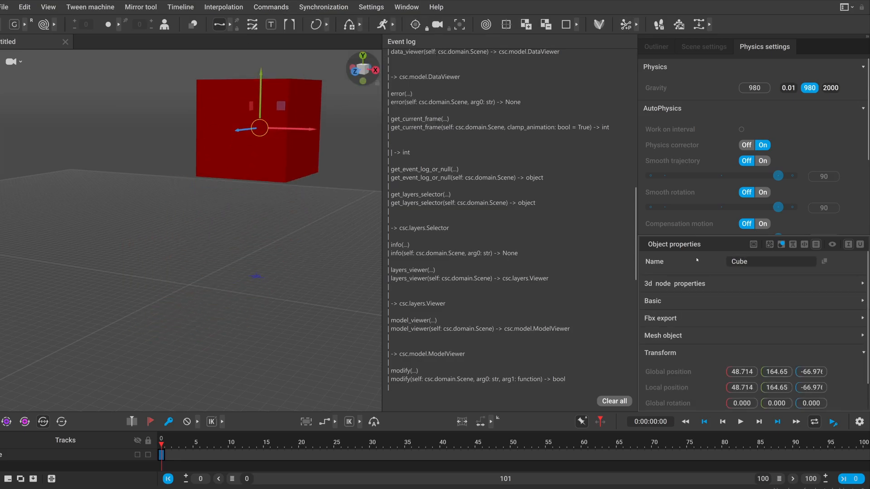
pyautogui.click(655, 47)
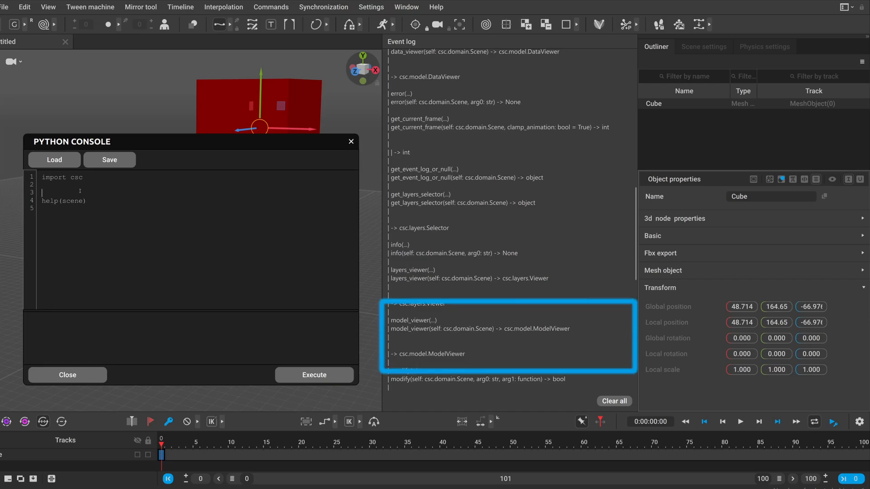
# Write model_viewer = scene.model_viewer() and cube = model_viewer.get_objects("Cube")[0]
pyautogui.write('model_viewer = scene.model_viewer(')
pyautogui.click(198, 200)
pyautogui.write('cube')
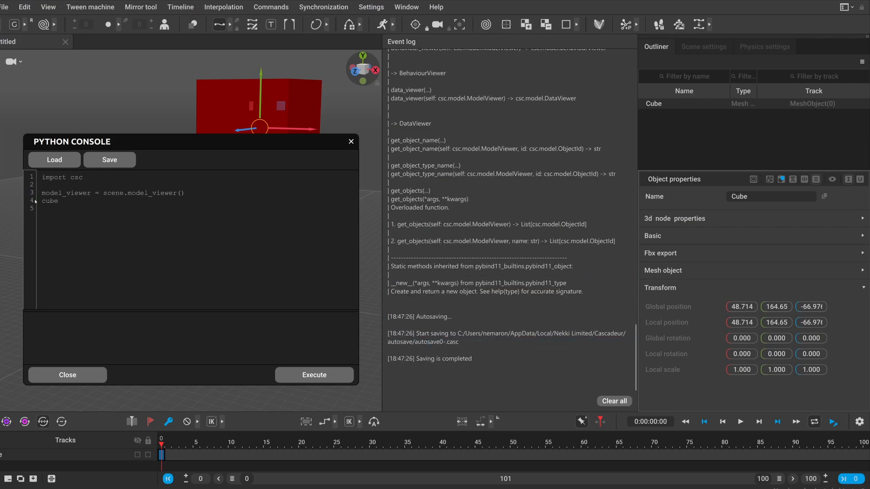
pyautogui.write('= mdo')
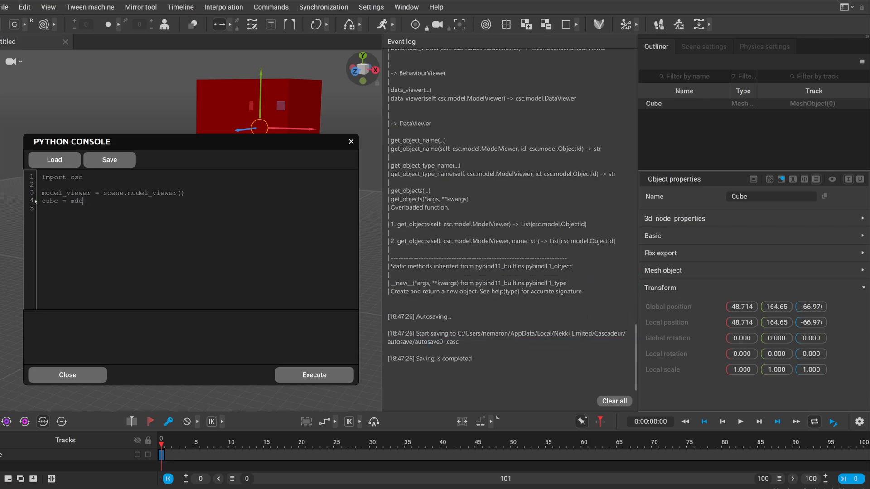
pyautogui.write('odel_viewer.g')
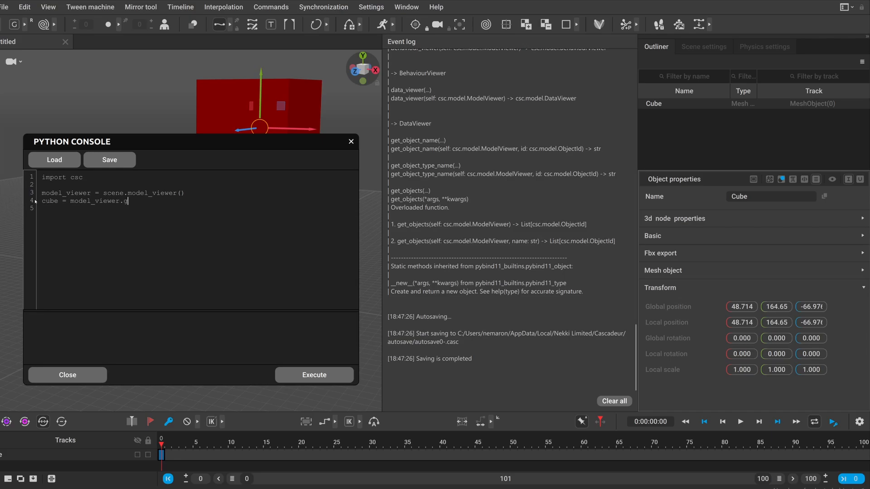
pyautogui.write('et_objects("')
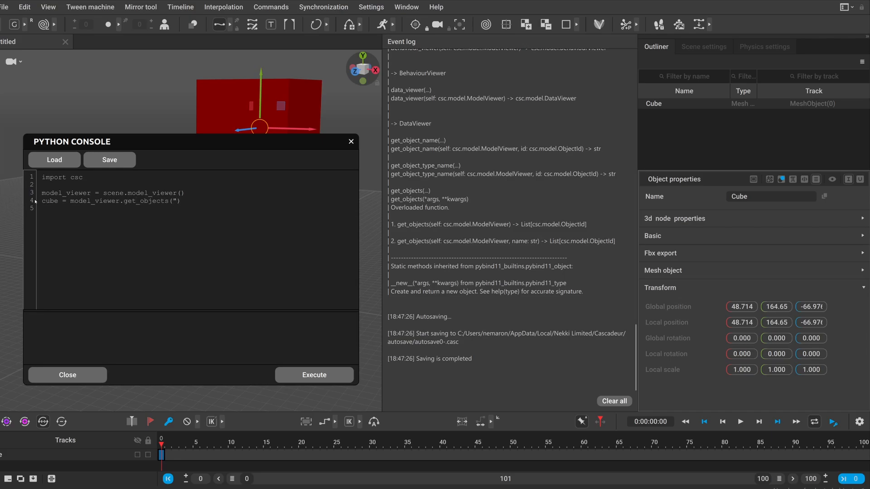
pyautogui.write('Cube"')
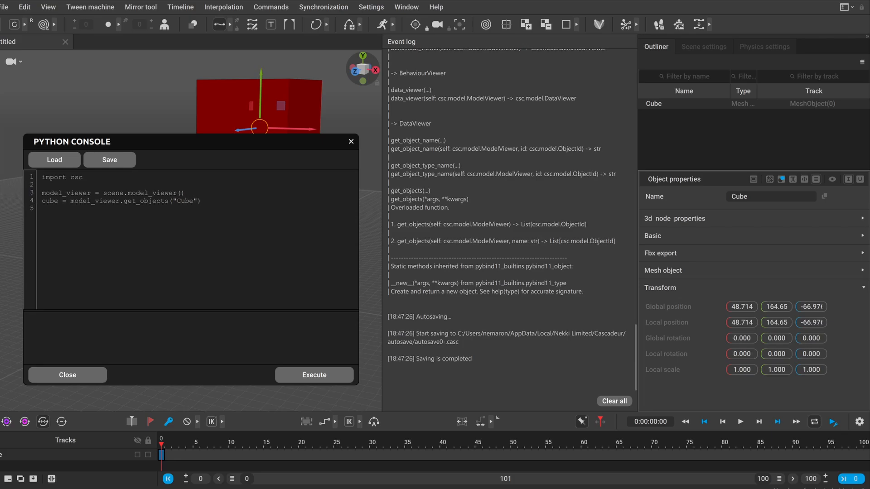
pyautogui.write('[0]')
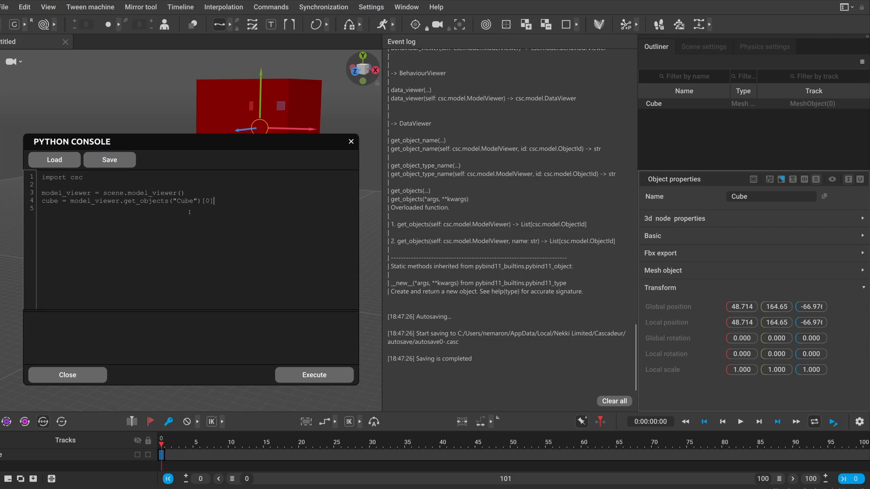
pyautogui.doubleClick(49, 201)
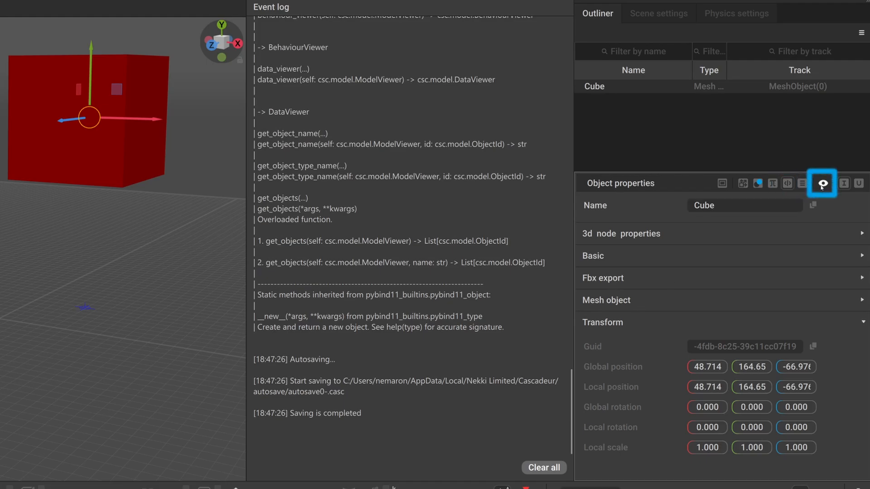
# Show the Cube's track name and GUIDs, then run print(cube.to_string())
pyautogui.click(821, 183)
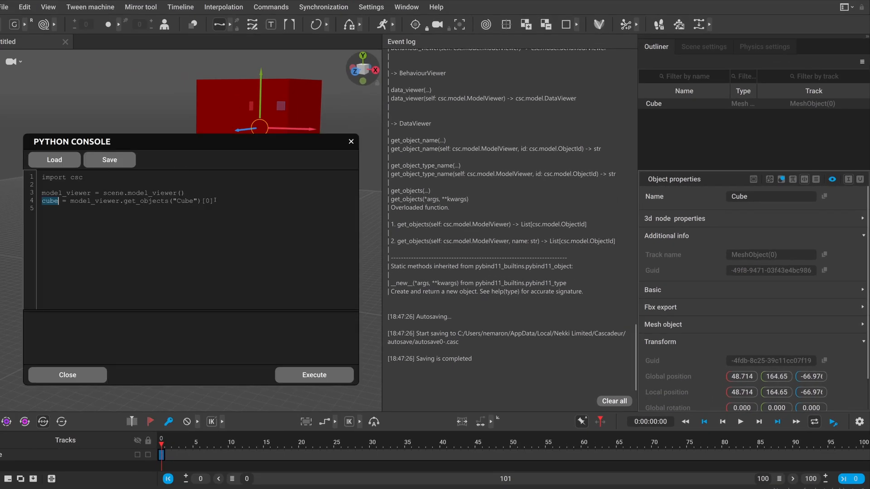
pyautogui.write('print')
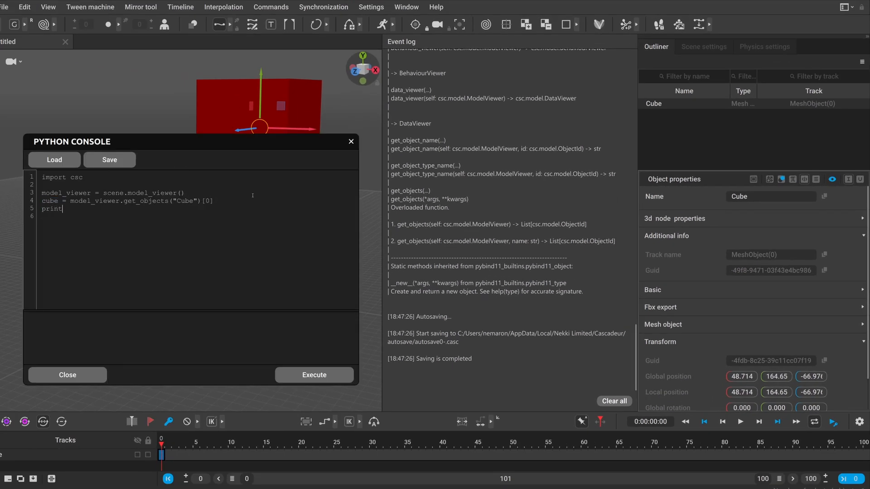
pyautogui.write('(cube.to')
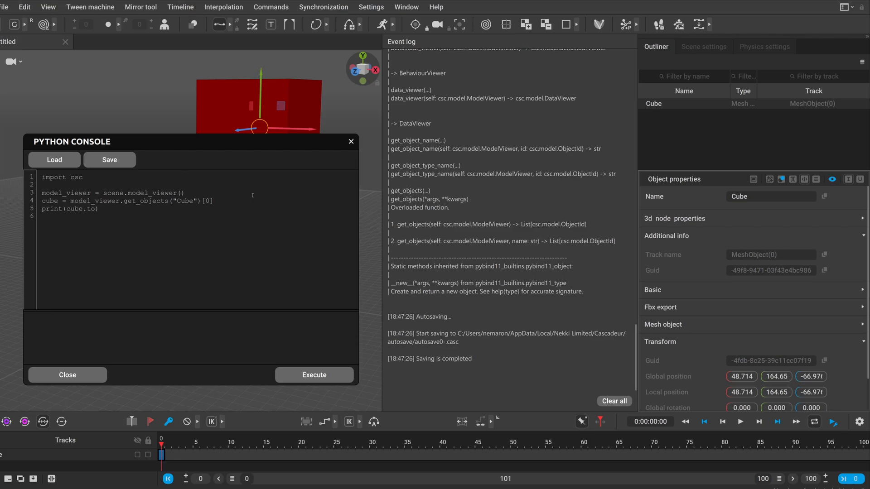
pyautogui.write('_string())')
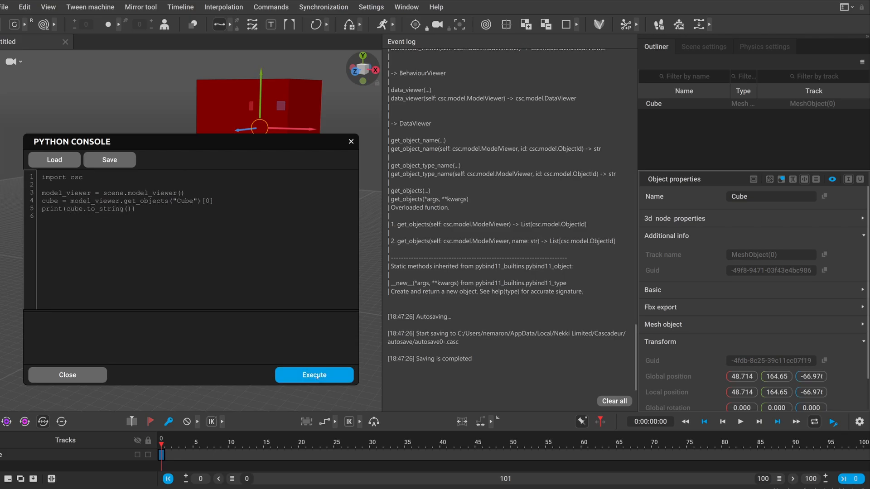
pyautogui.click(314, 375)
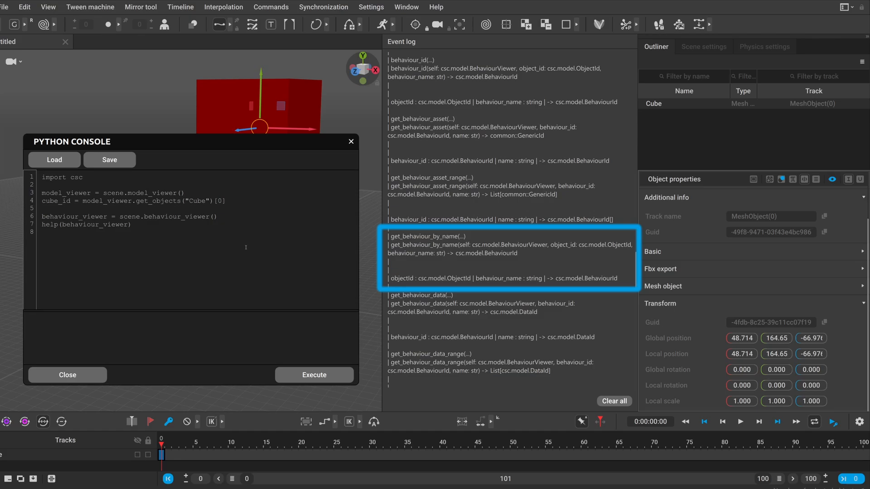
# Begin the line transform_behaviour = behaviour_viewer.get_behaviour_by_name in the script
pyautogui.write('transform_')
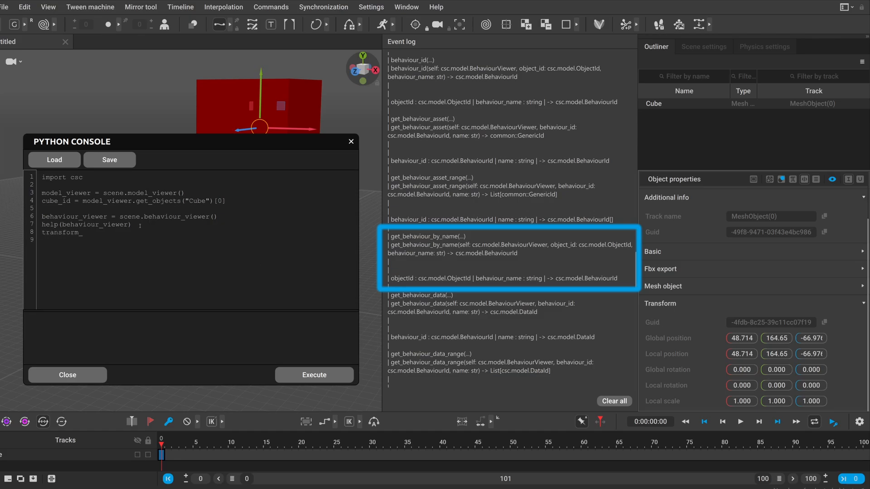
pyautogui.write('_behaviour = behaviour_viewer.get_behaviour_by_name(cube_id, "Transform')
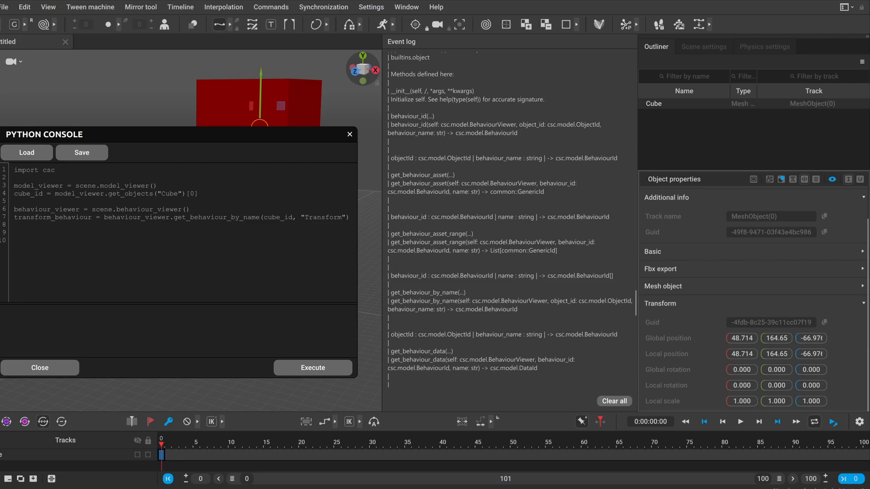
# Add global_position_id = behaviour_viewer.get_behaviour_data(transform_behaviour, "global_position")
pyautogui.write('global_position_id = b')
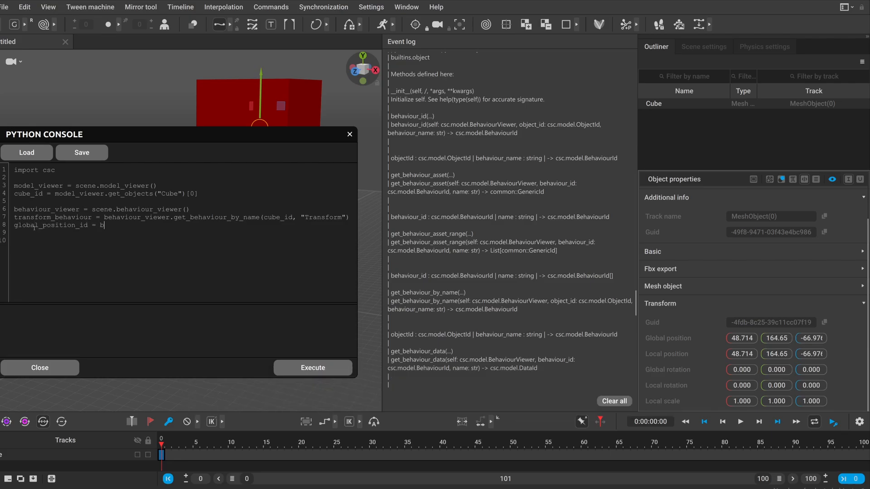
pyautogui.write('ehaviour_viewer.get_behaviour_data(')
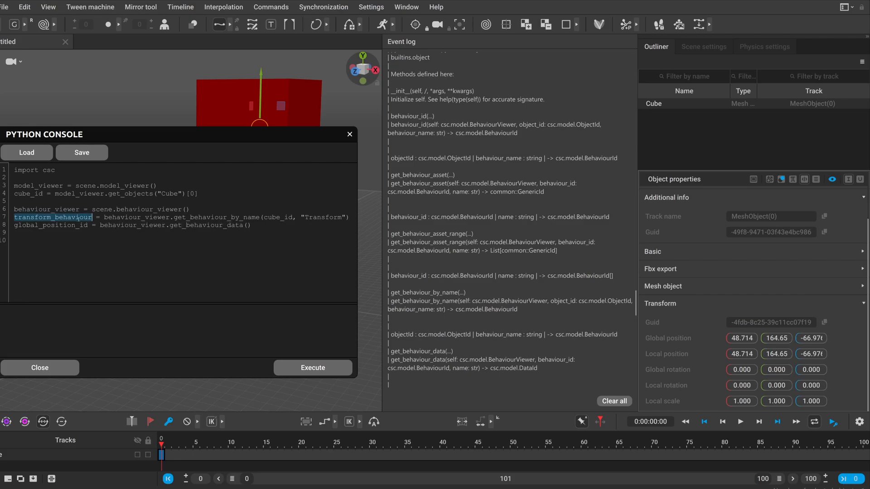
pyautogui.write('transform_behaviour, "global_posit')
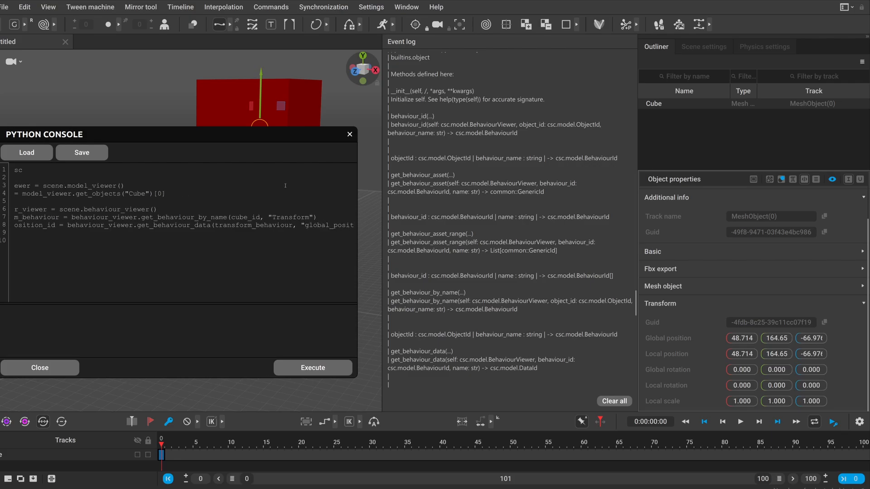
pyautogui.doubleClick(315, 225)
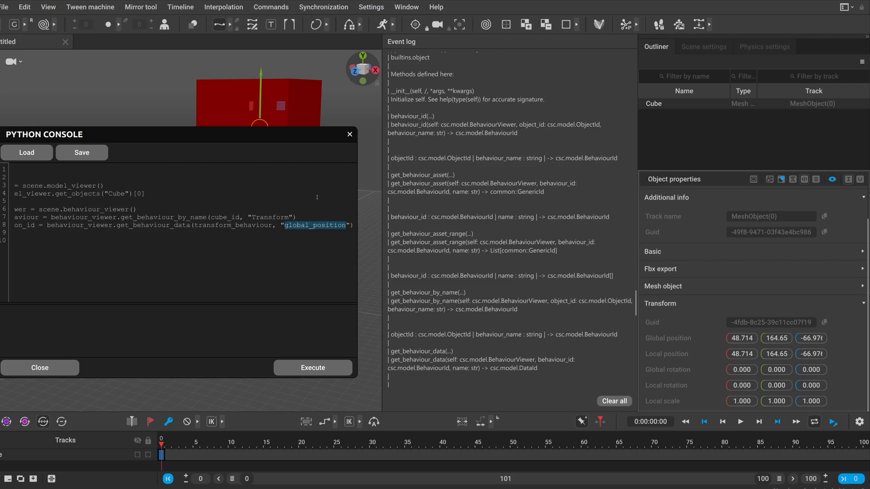
pyautogui.click(406, 7)
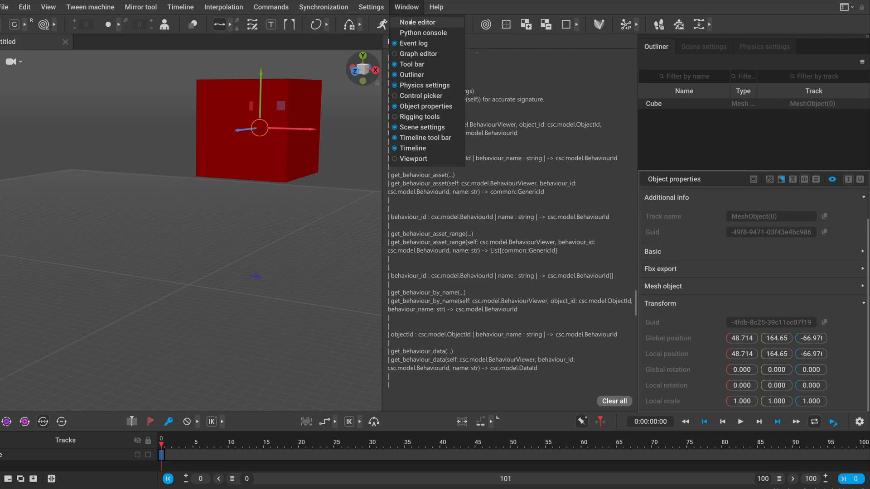
# Open the Node editor and collapse MeshObject and FbxExport to show Transform's global_position
pyautogui.click(417, 22)
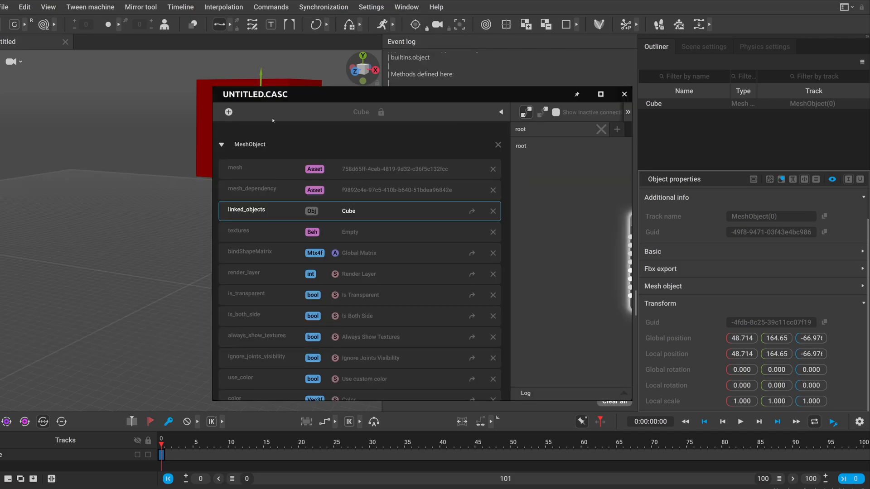
pyautogui.click(221, 144)
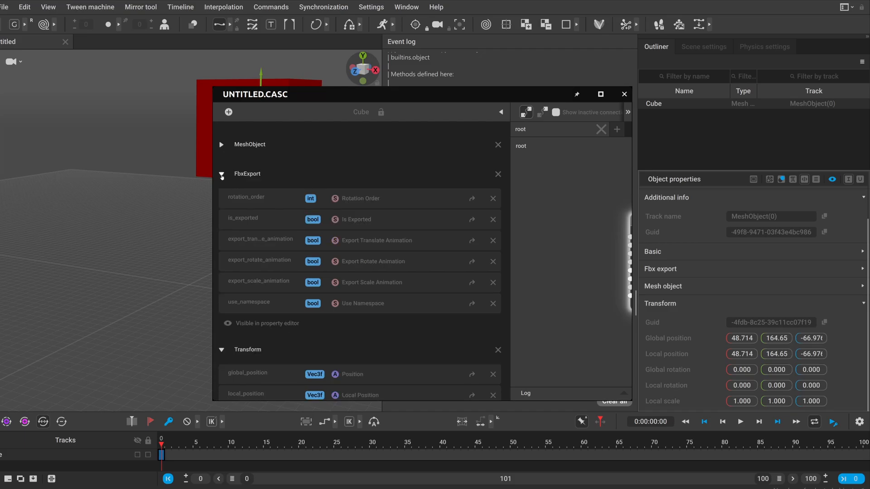
pyautogui.click(221, 173)
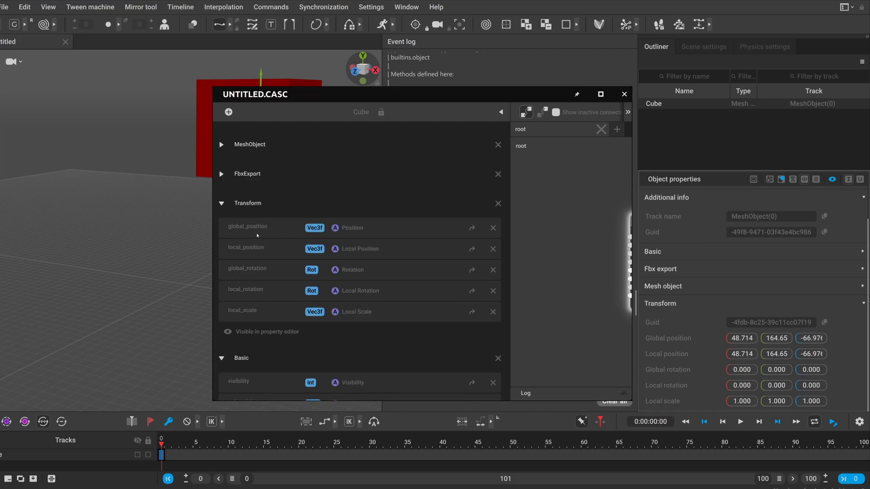
pyautogui.moveTo(238, 276)
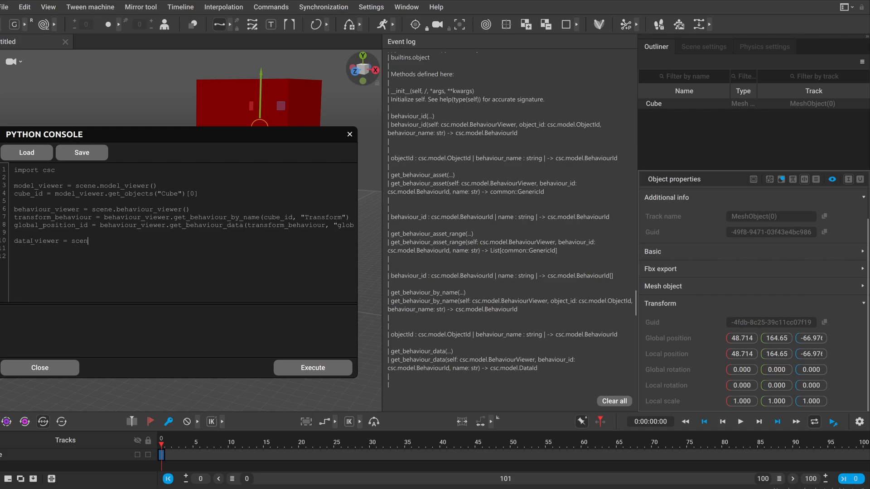
# Complete data_viewer = scene.data_viewer() and add global_position = data_viewer.get_data_value(global_position_id, 0)
pyautogui.write('e.data_vi')
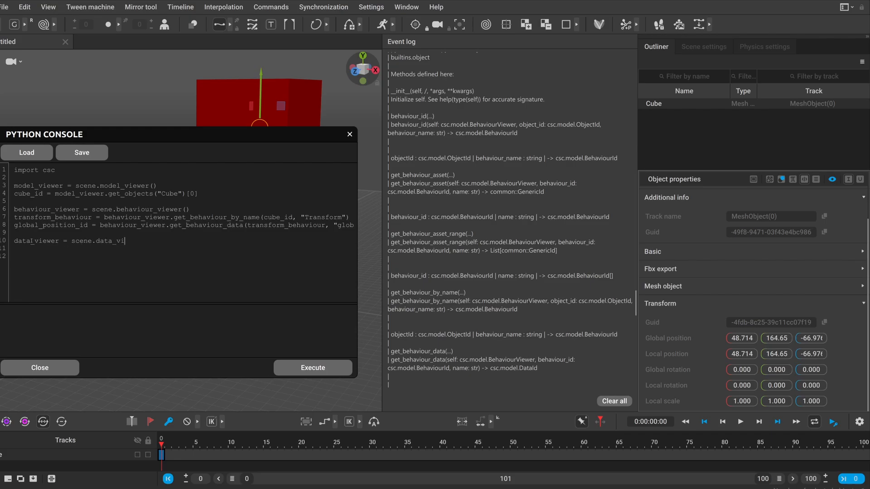
pyautogui.write('ewer()')
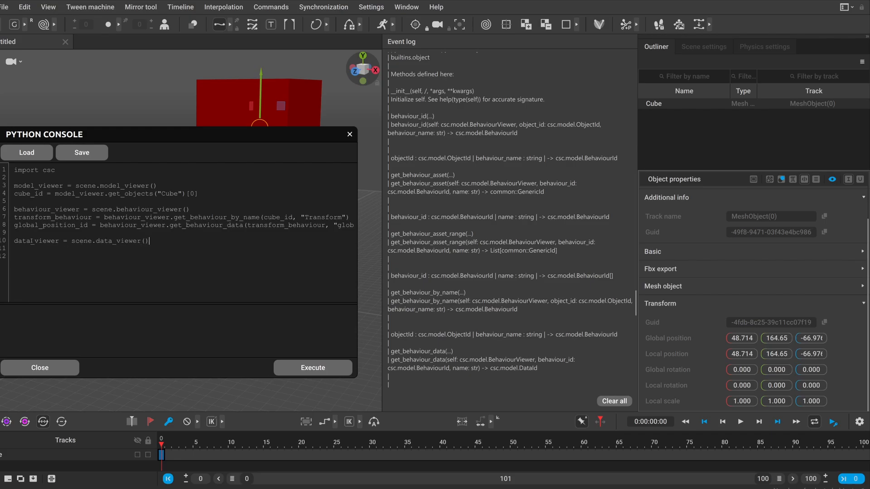
pyautogui.press('enter')
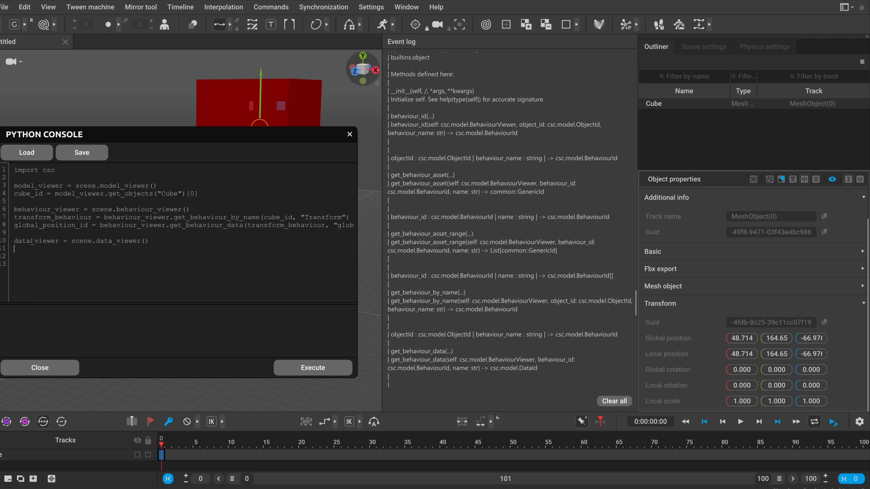
pyautogui.write('global')
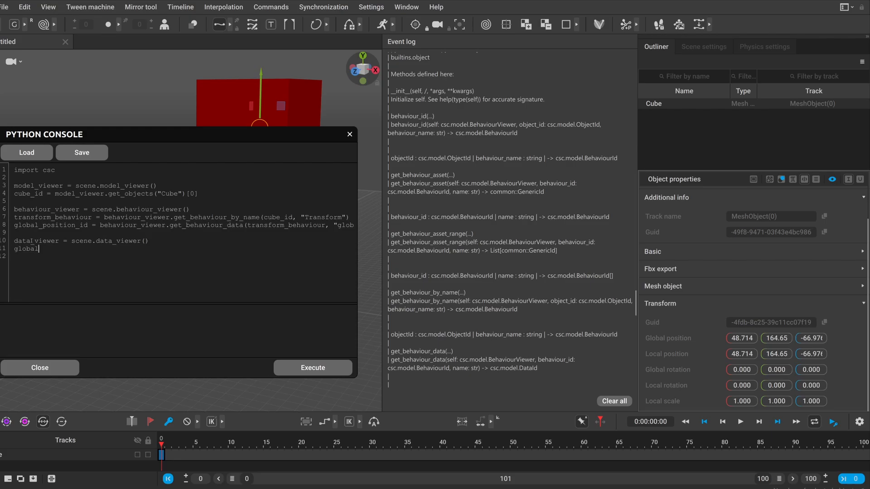
pyautogui.write('_positio')
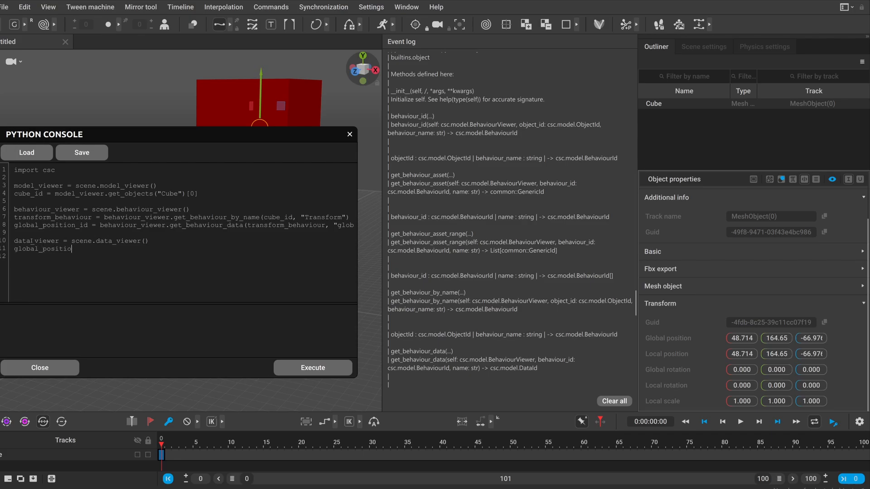
pyautogui.write('= da')
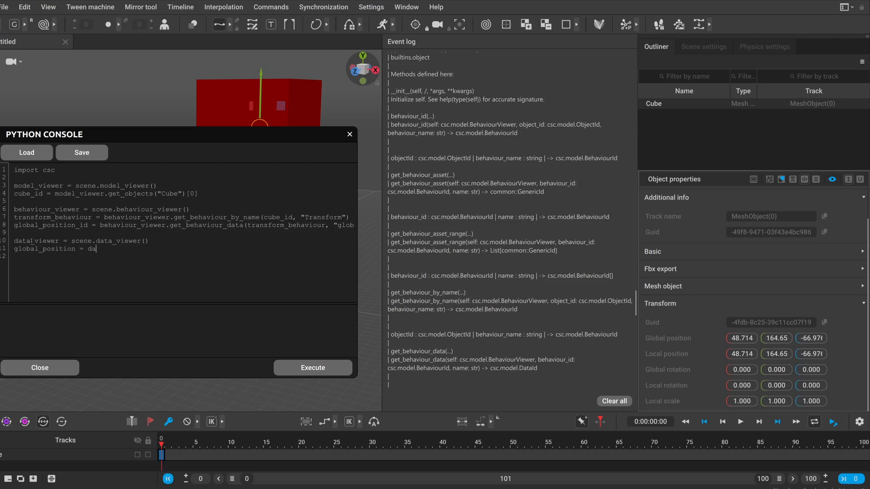
pyautogui.write('ta_viewer')
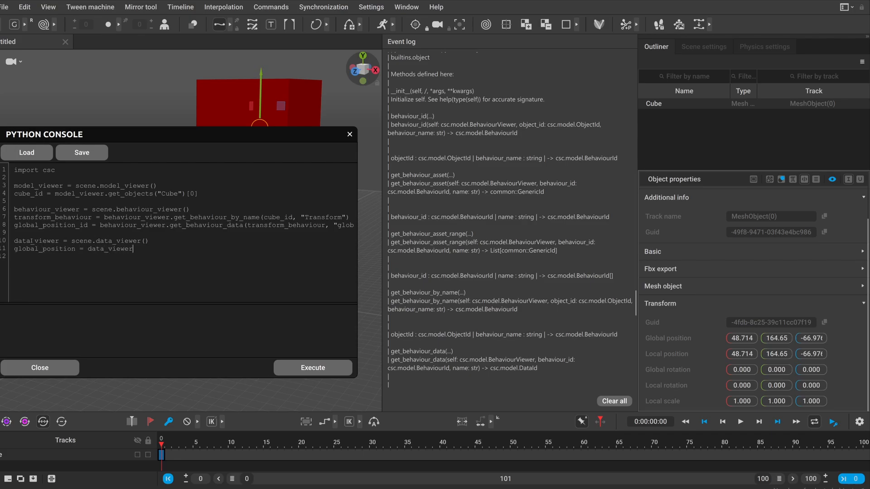
pyautogui.write('.get_')
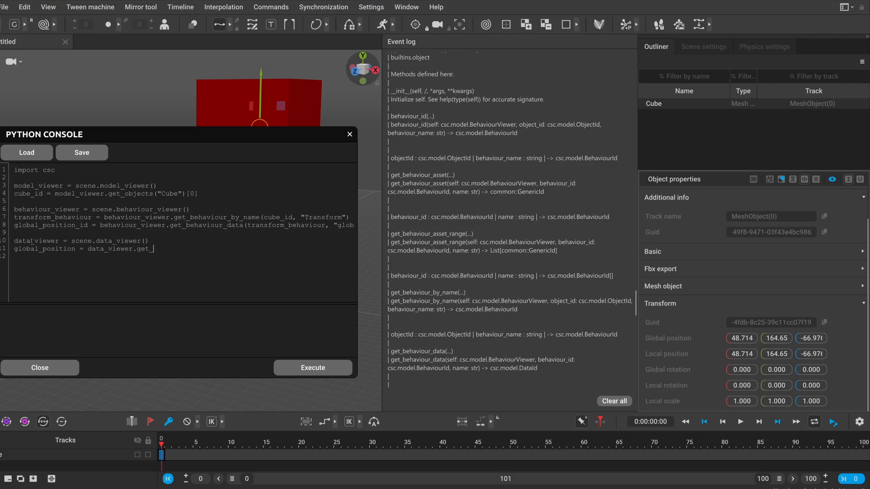
pyautogui.write('data_value')
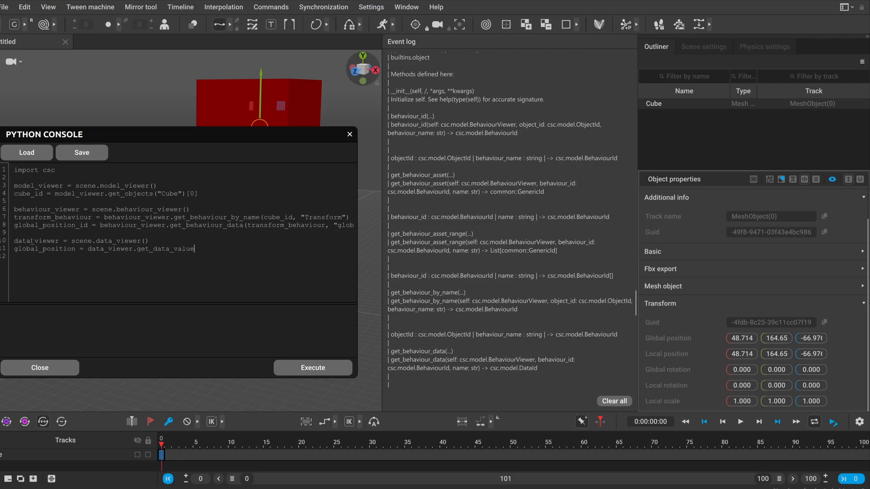
pyautogui.write('()')
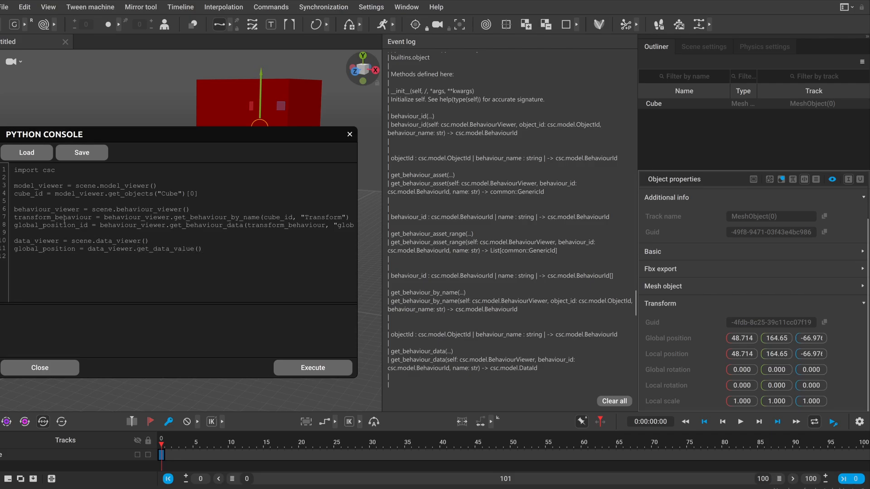
pyautogui.write('global_position_id')
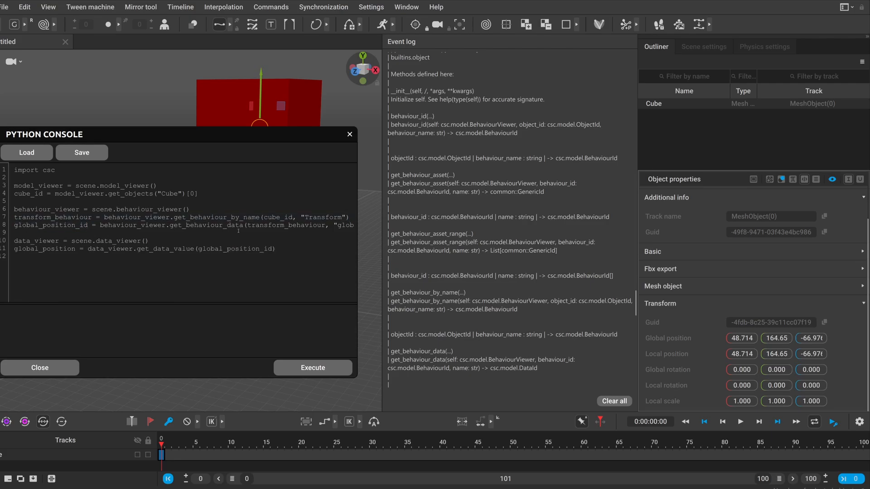
pyautogui.write(',')
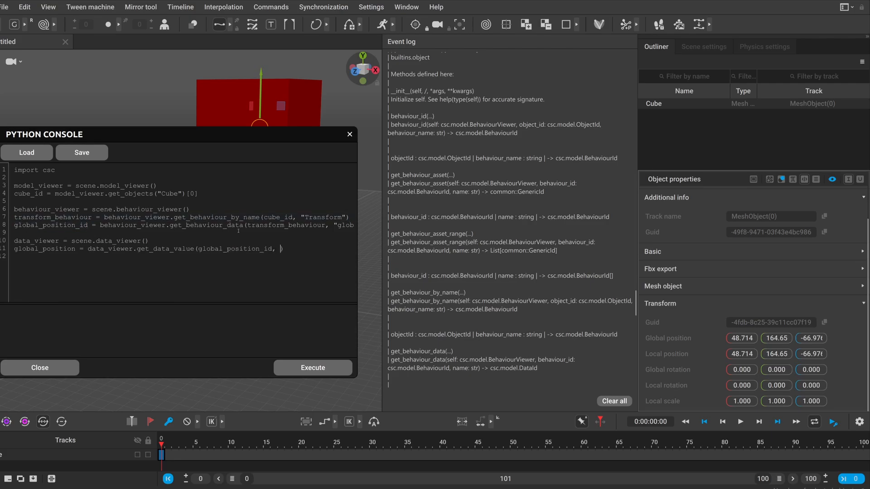
pyautogui.write('0)')
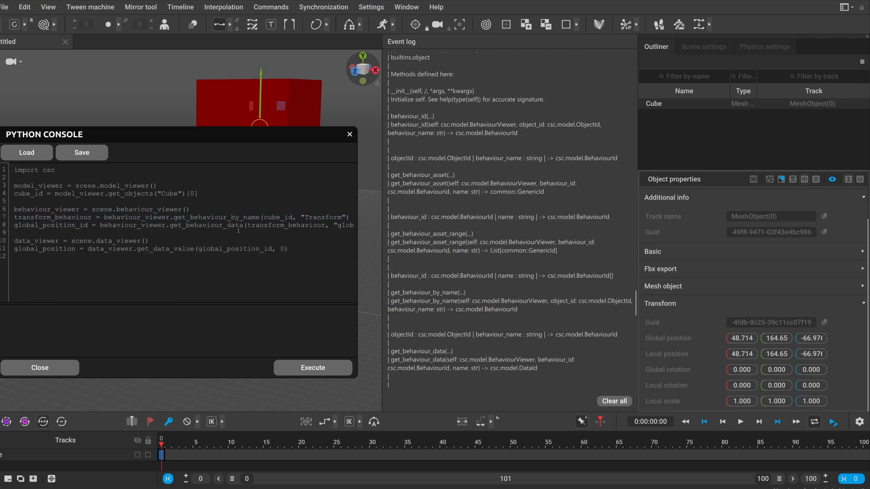
# Add print(str(global_position)), execute the script, and compare the output with the Cube's properties
pyautogui.write('p')
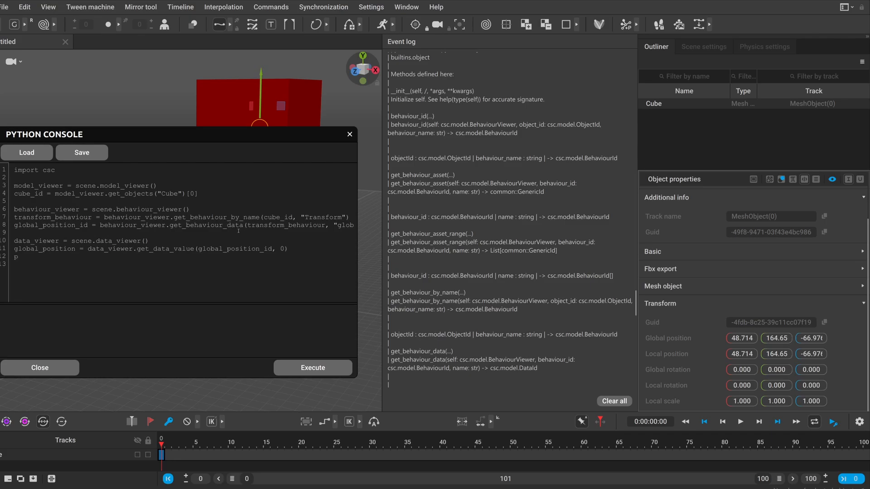
pyautogui.write('rint()')
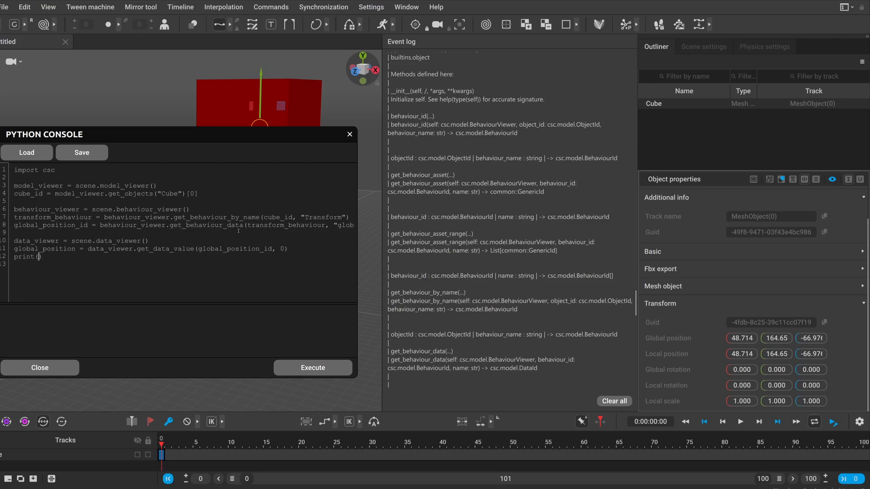
pyautogui.write('str(')
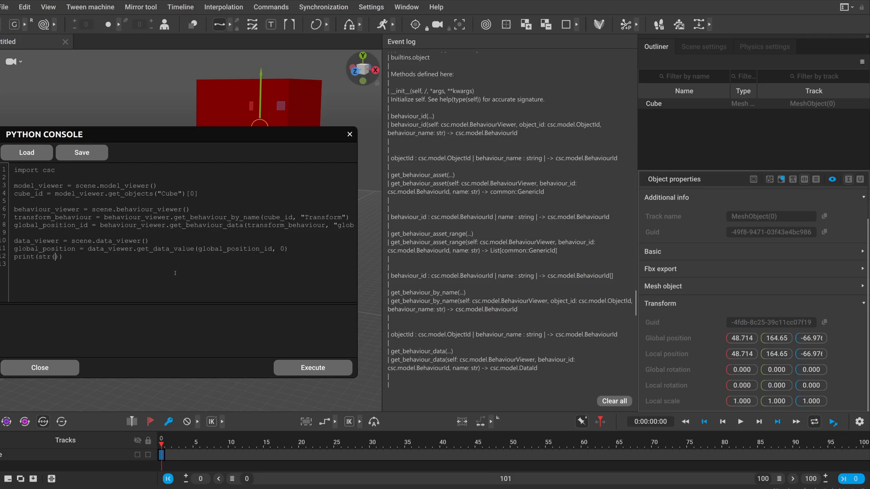
pyautogui.doubleClick(45, 248)
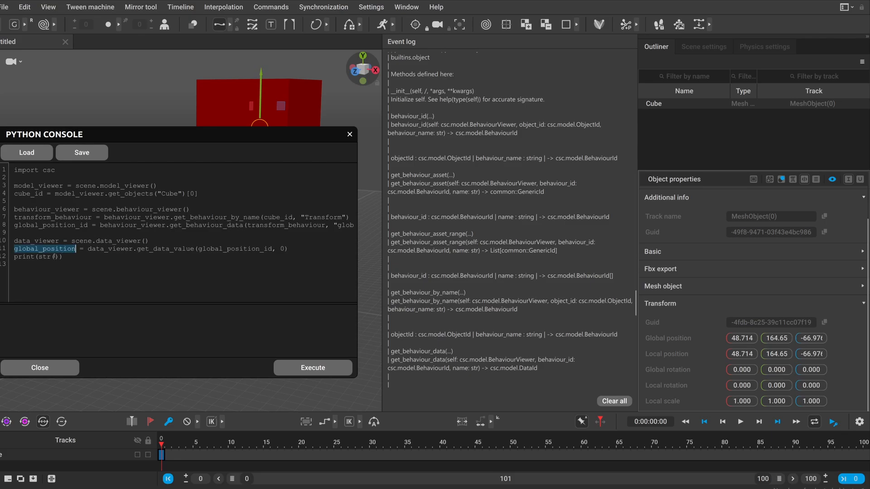
pyautogui.click(312, 368)
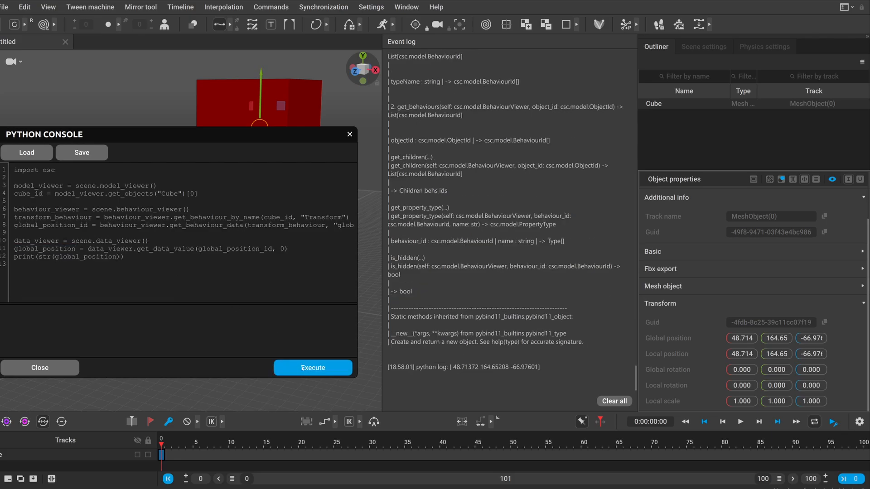
pyautogui.click(740, 338)
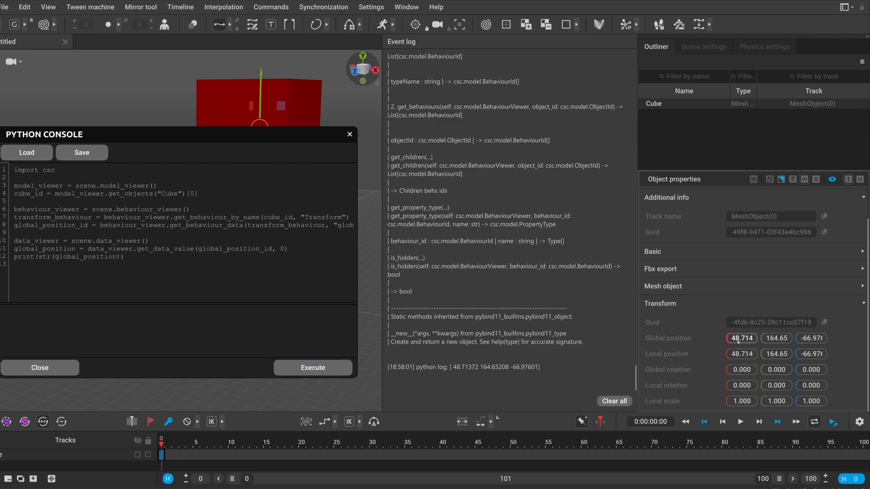